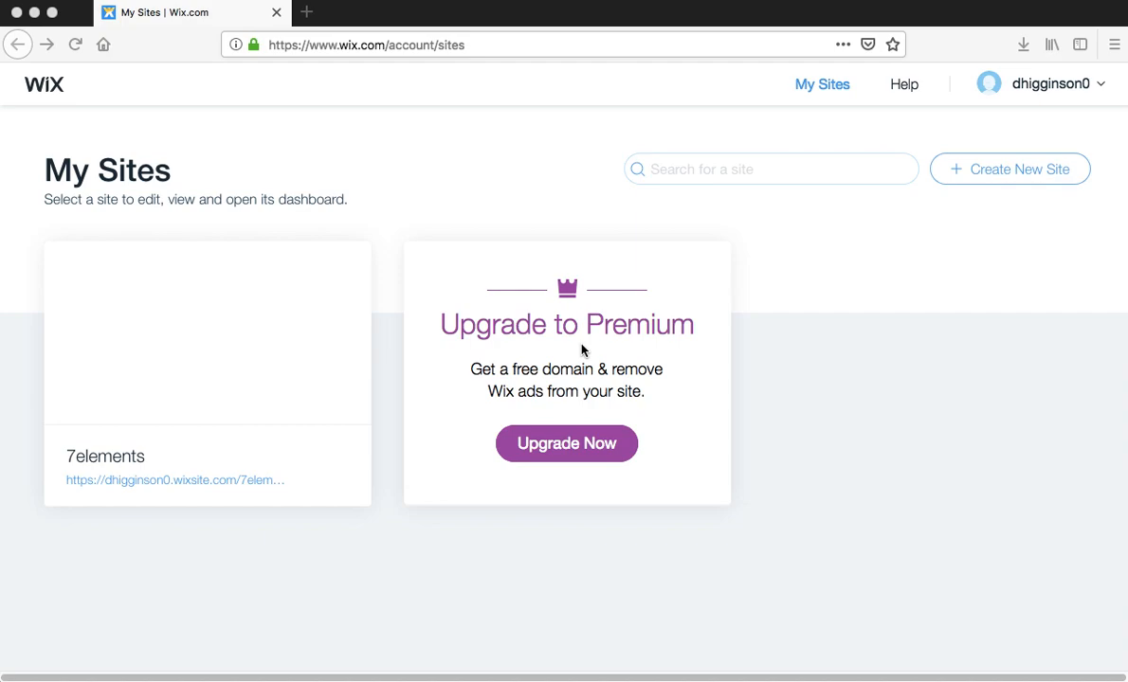
pyautogui.moveTo(430, 325)
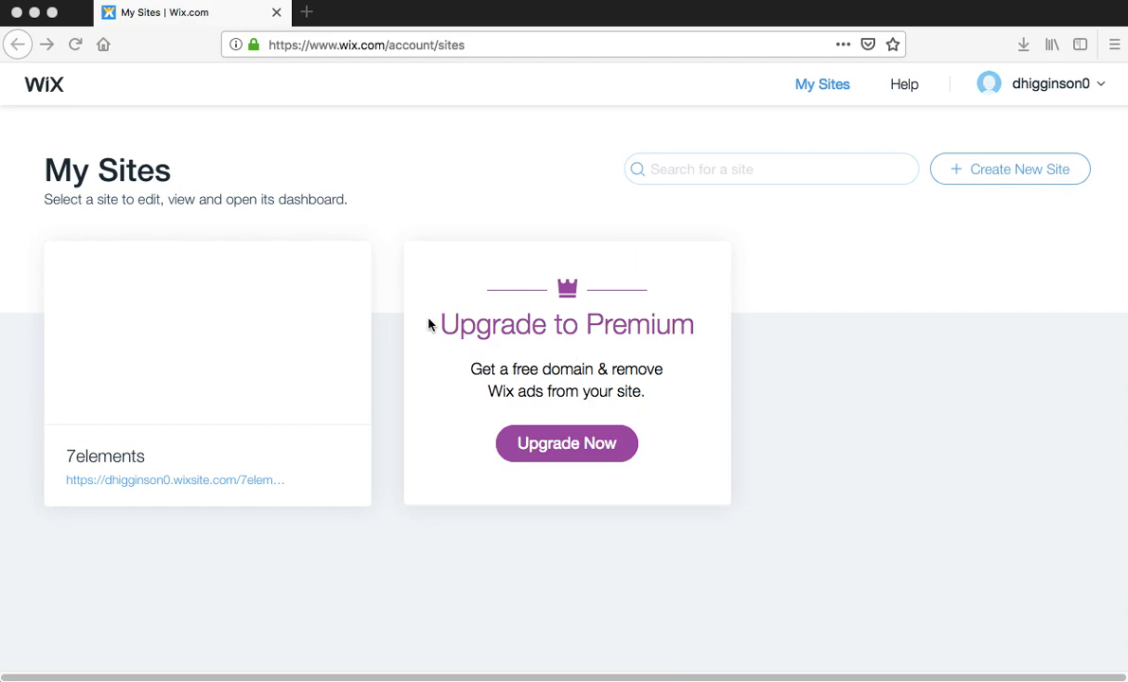
pyautogui.moveTo(944, 251)
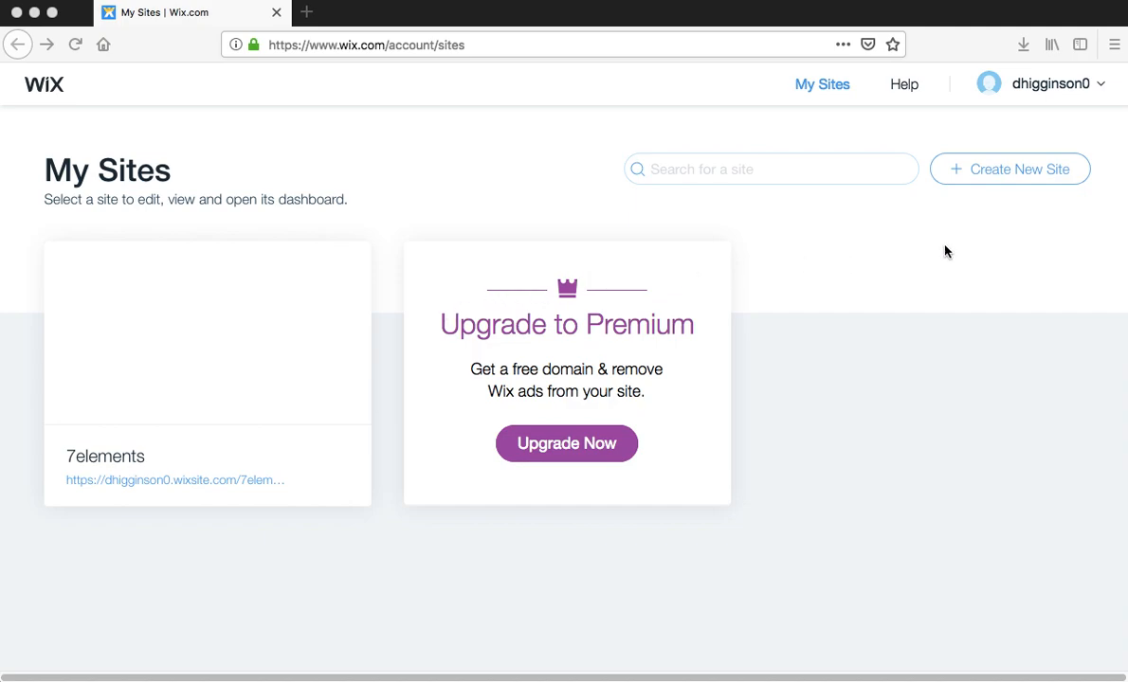
pyautogui.moveTo(967, 240)
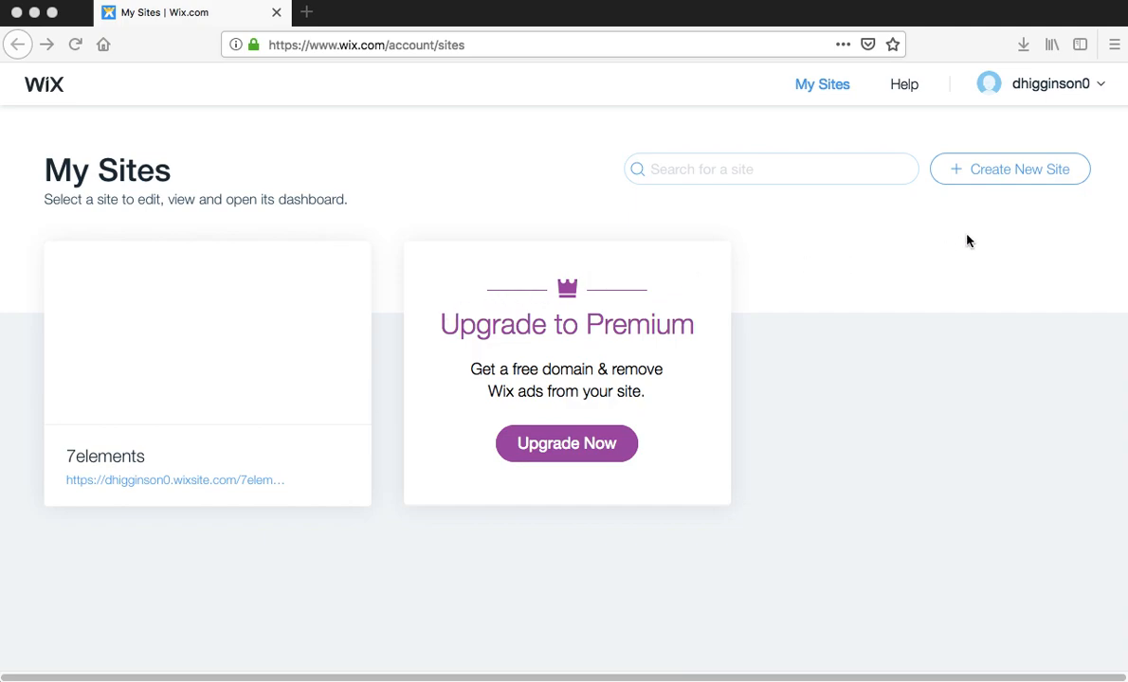
pyautogui.moveTo(1049, 169)
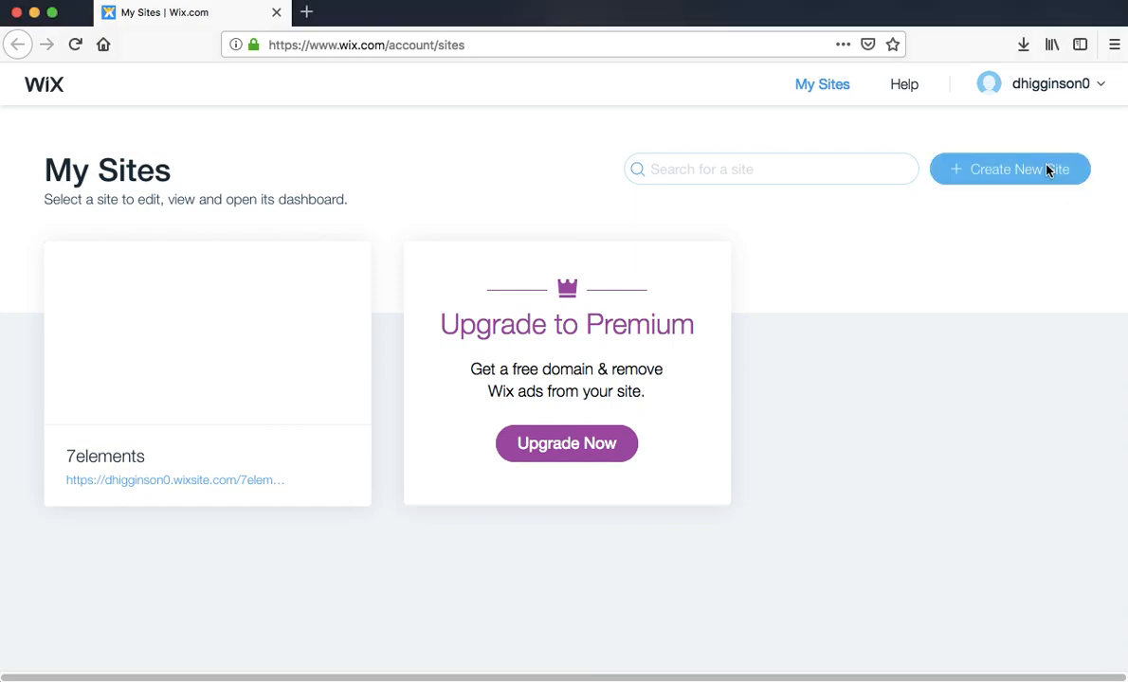
# Step: Start a new site and pick the Other website type to reach the template gallery
pyautogui.click(1010, 168)
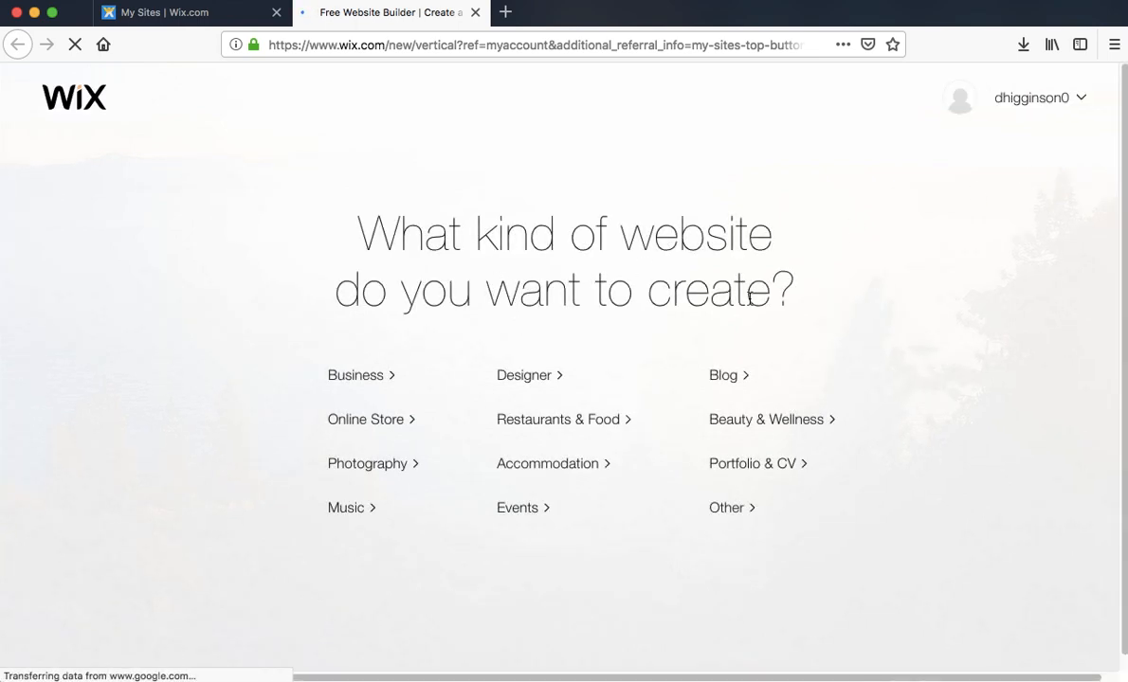
pyautogui.moveTo(750, 513)
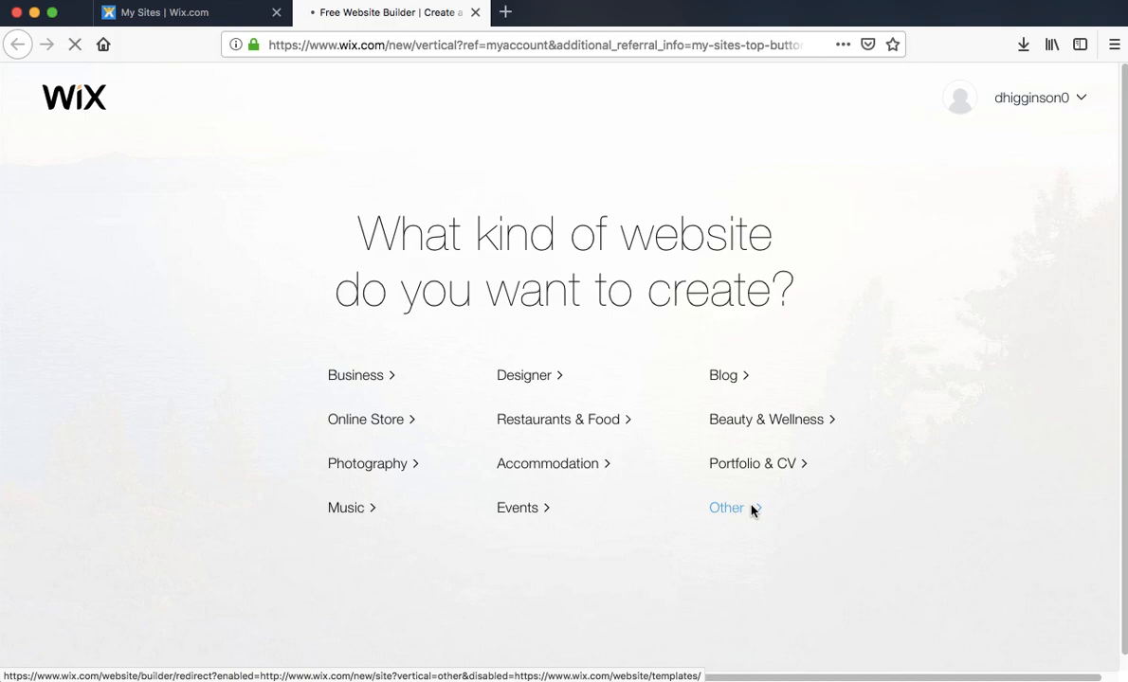
pyautogui.click(726, 508)
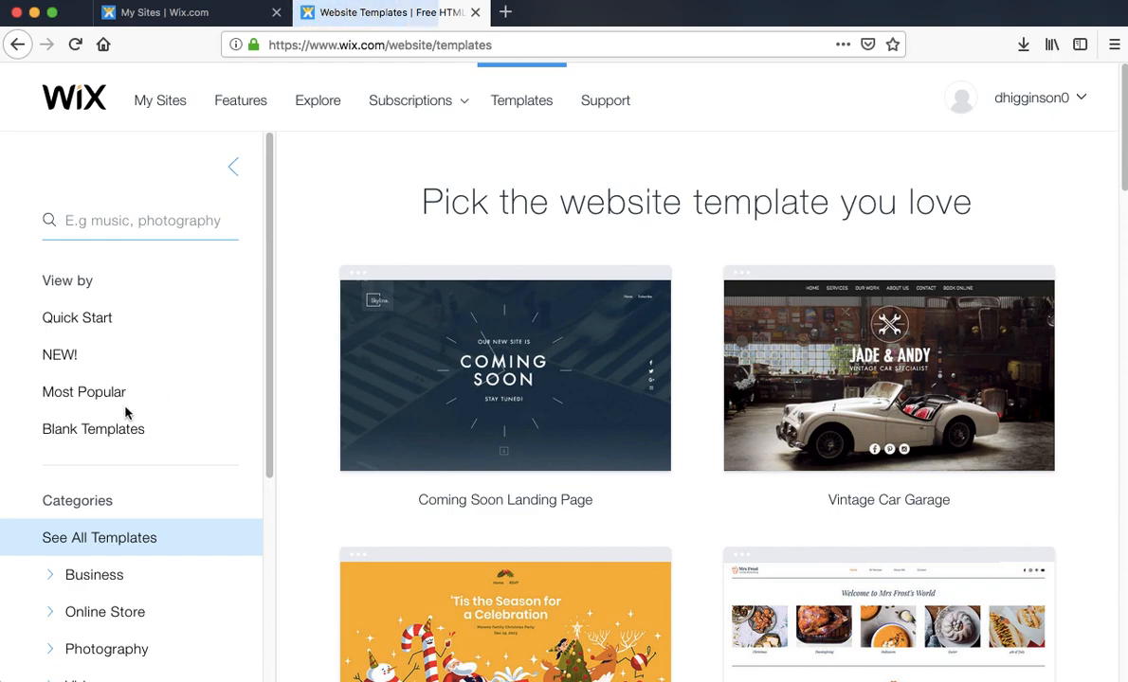
# Step: Filter to Blank Templates and scroll down toward the One Page Layout template
pyautogui.click(94, 429)
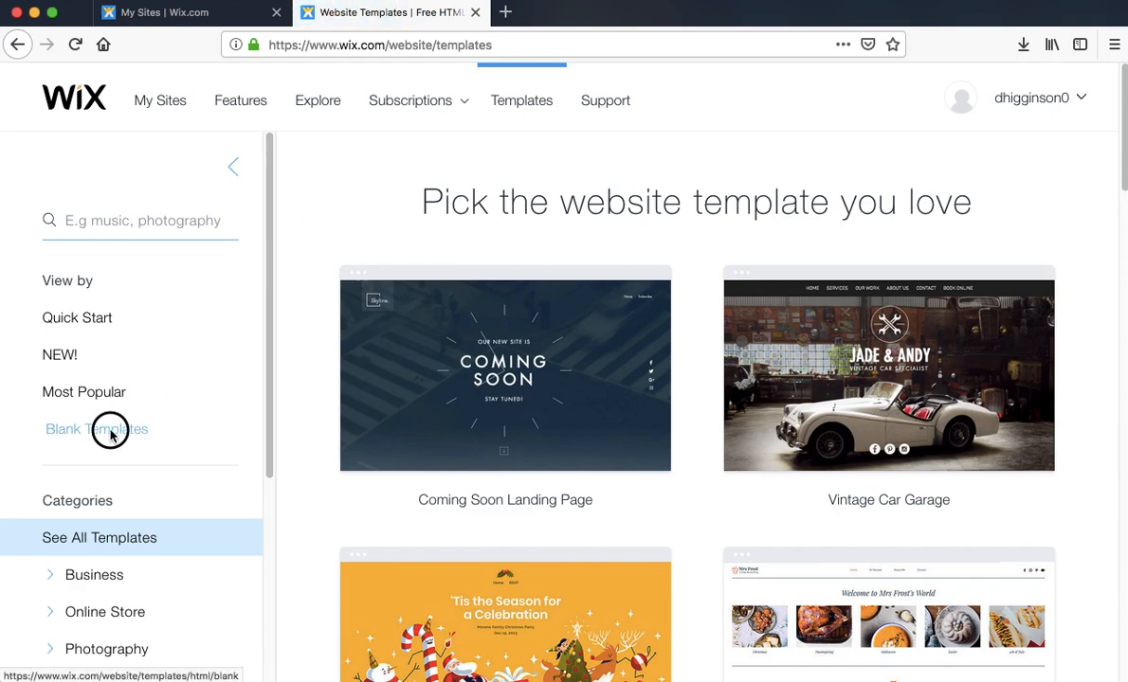
pyautogui.click(95, 429)
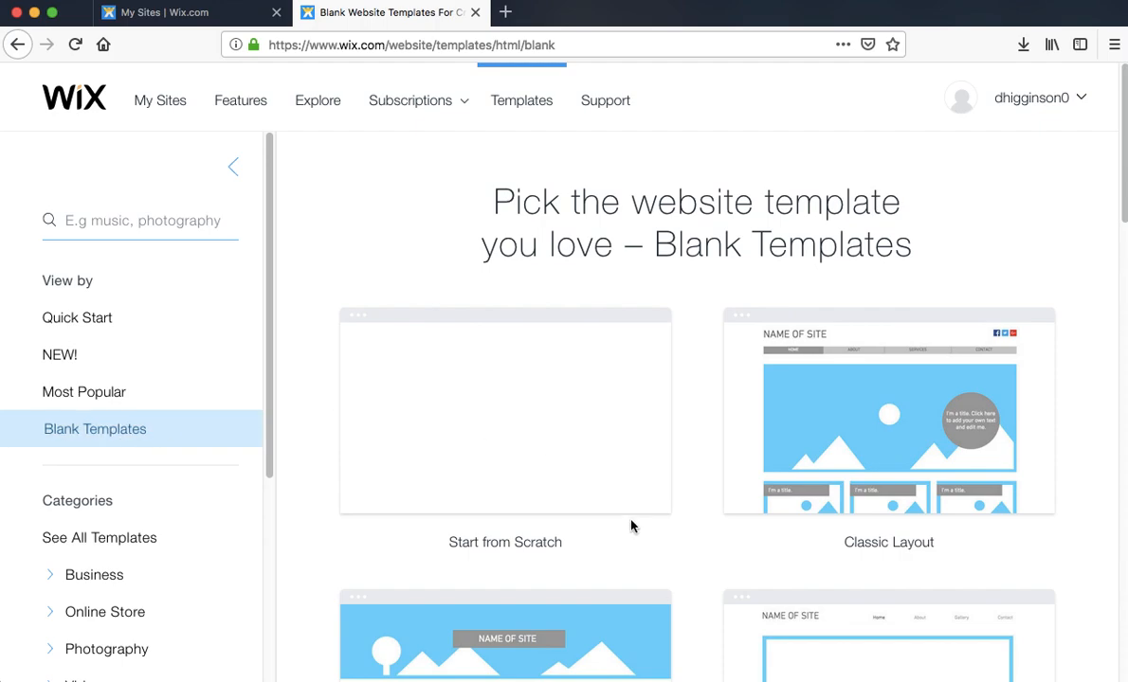
pyautogui.scroll(-3)
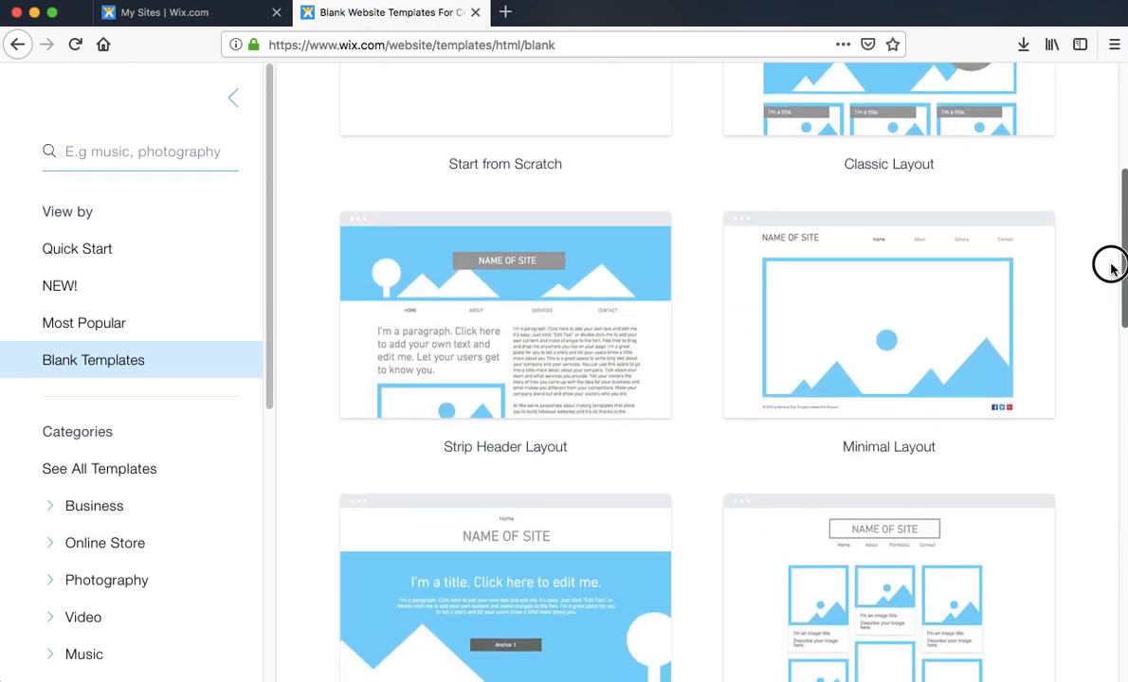
pyautogui.scroll(-3)
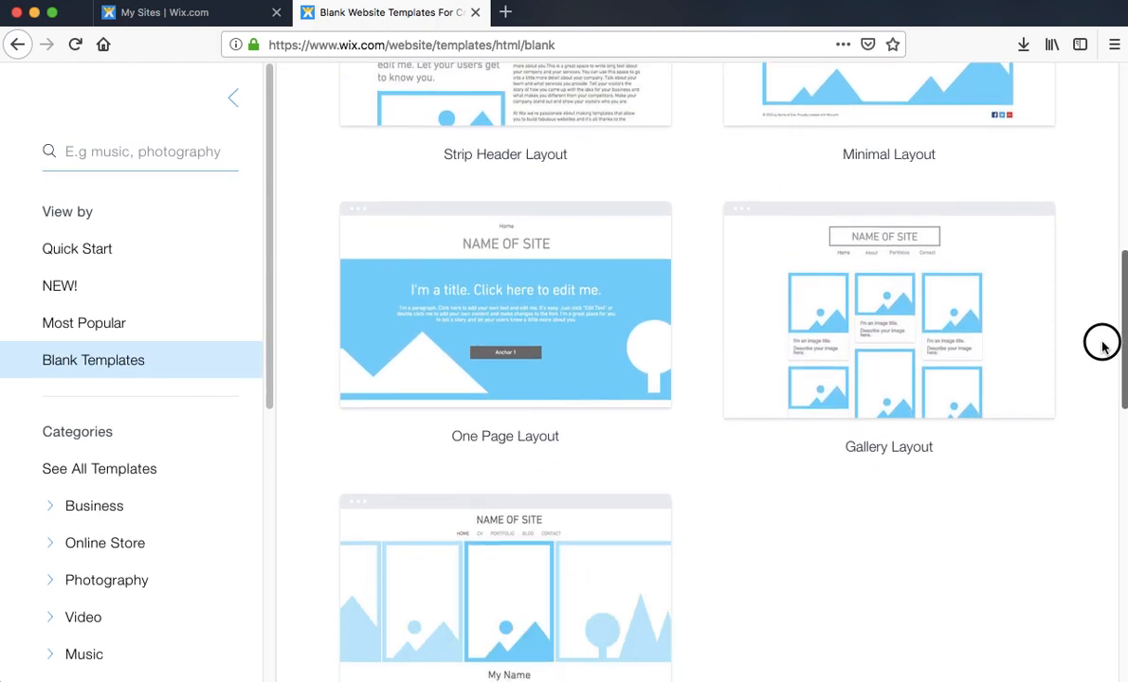
pyautogui.moveTo(505, 303)
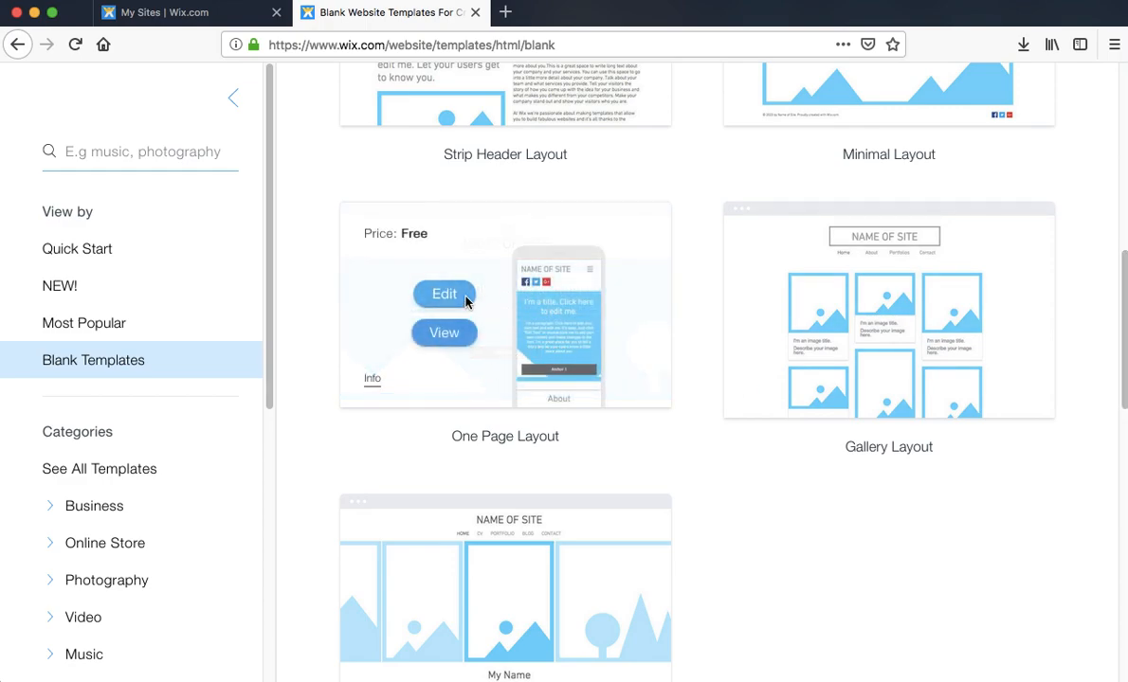
pyautogui.moveTo(412, 313)
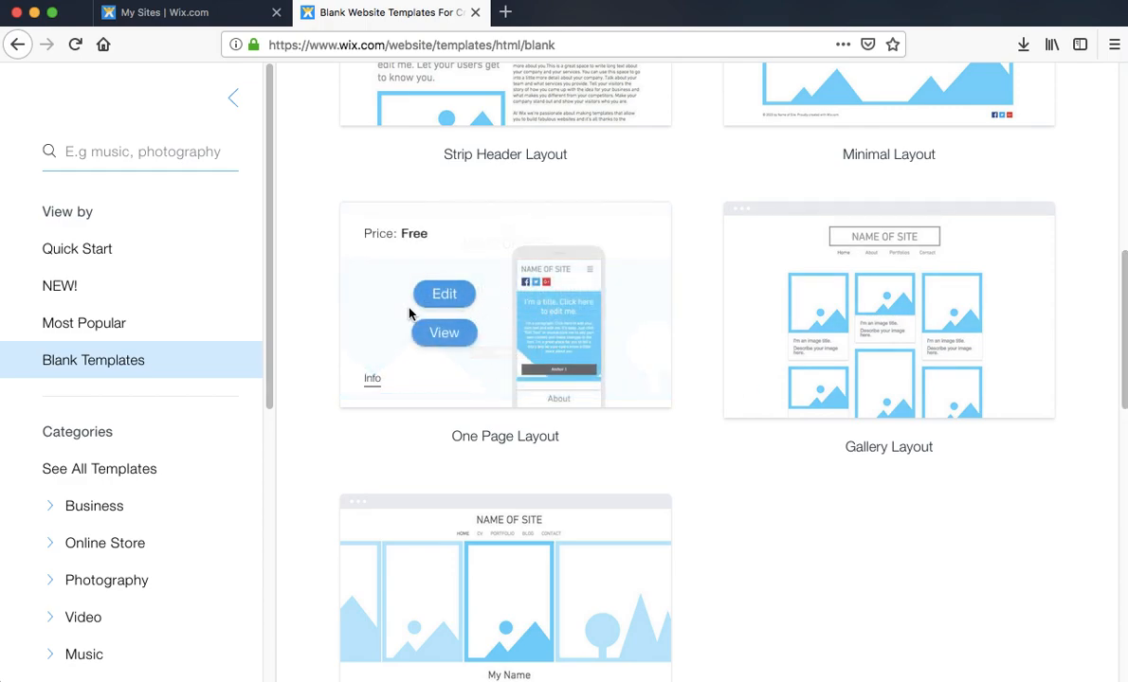
# Step: Edit the One Page Layout template, opening it in the Wix Editor
pyautogui.click(444, 294)
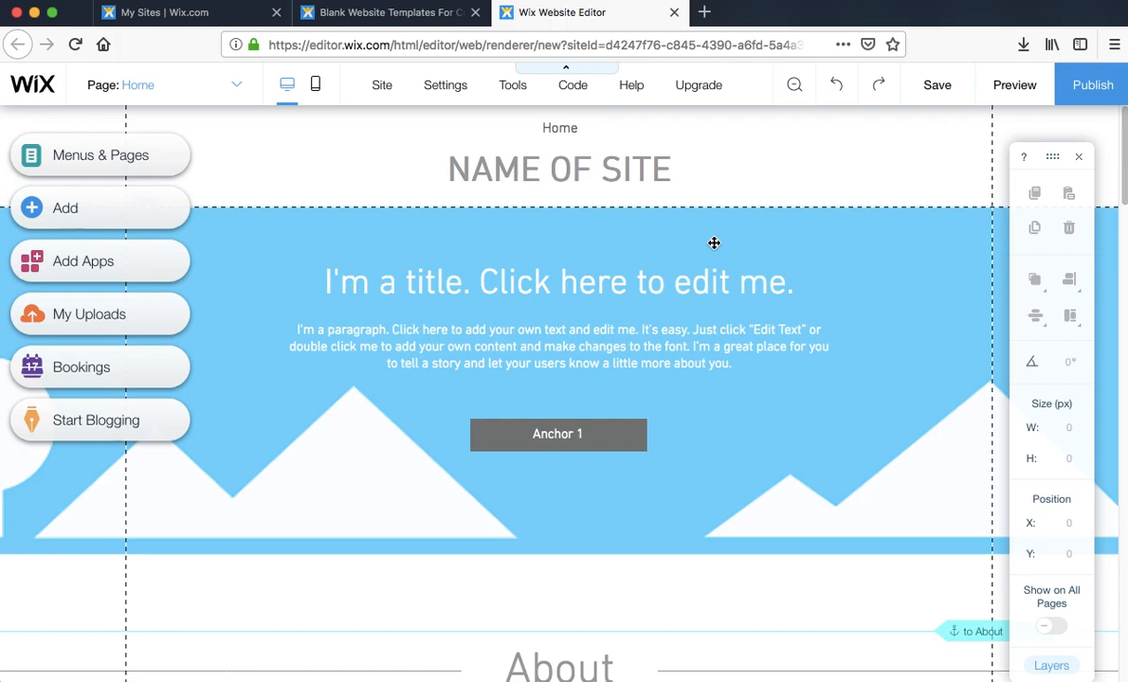
pyautogui.moveTo(936, 84)
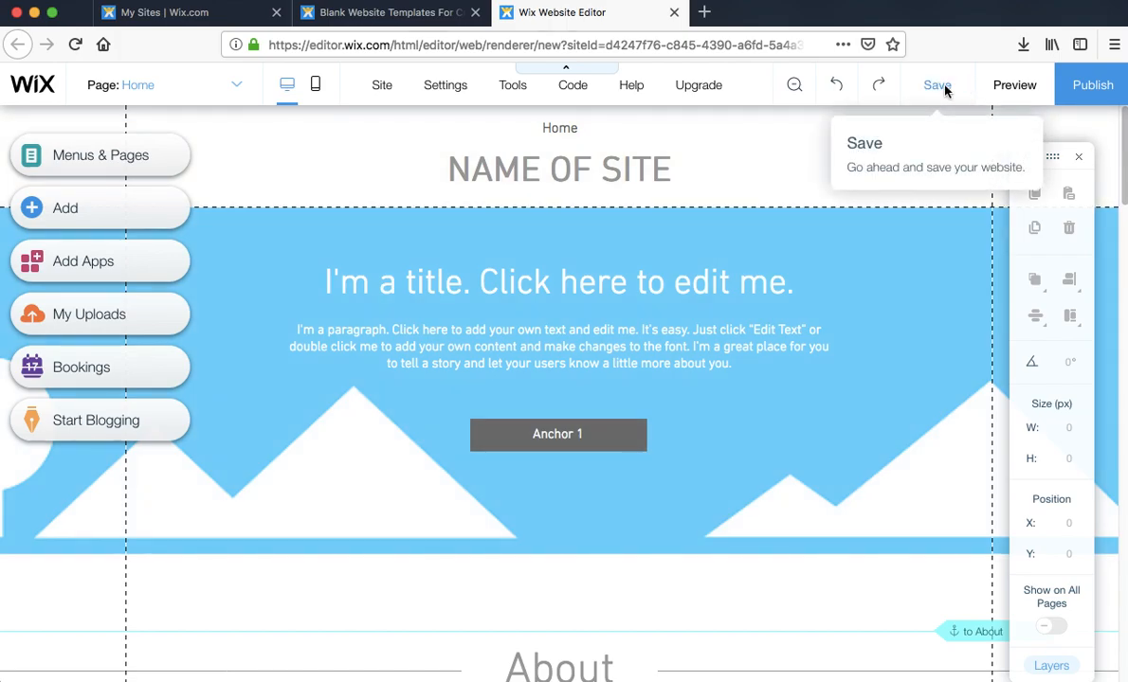
# Step: Save the site with the free domain address ending in 'grade6idu'
pyautogui.click(933, 85)
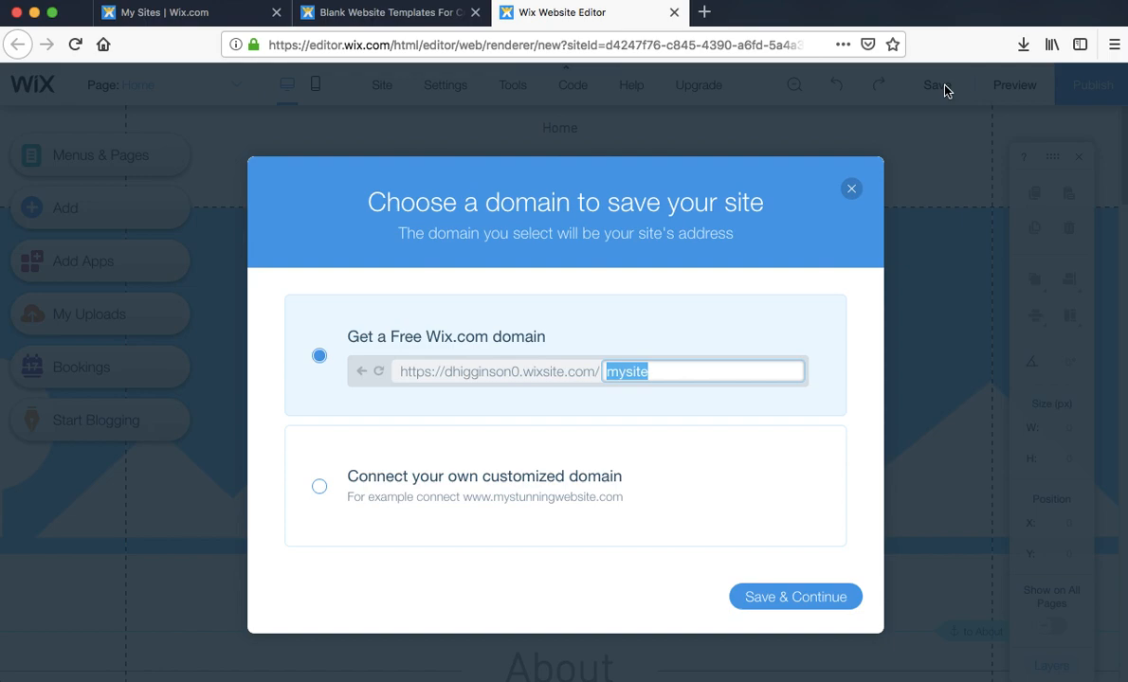
pyautogui.write('grade')
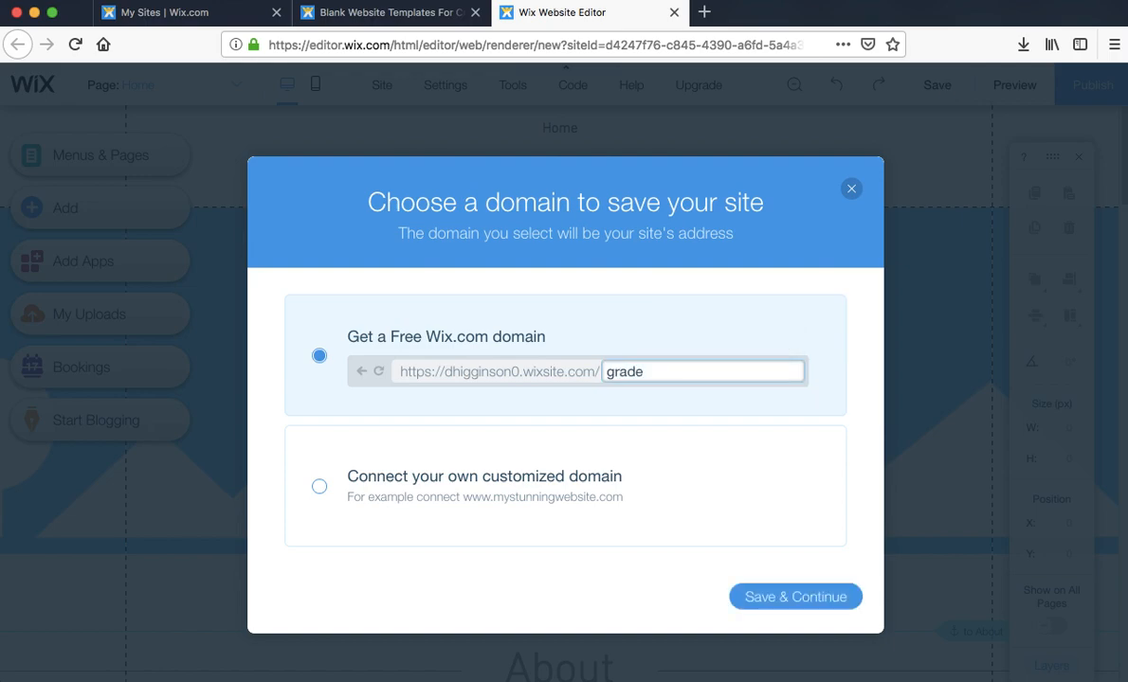
pyautogui.write('6idu')
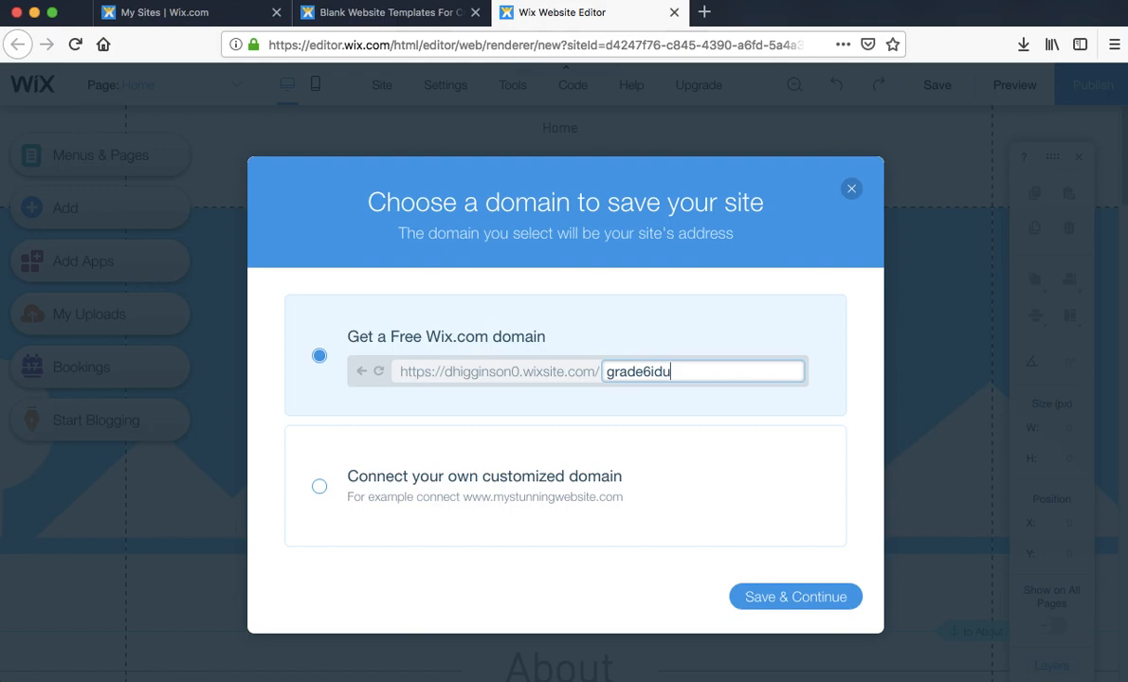
pyautogui.moveTo(743, 320)
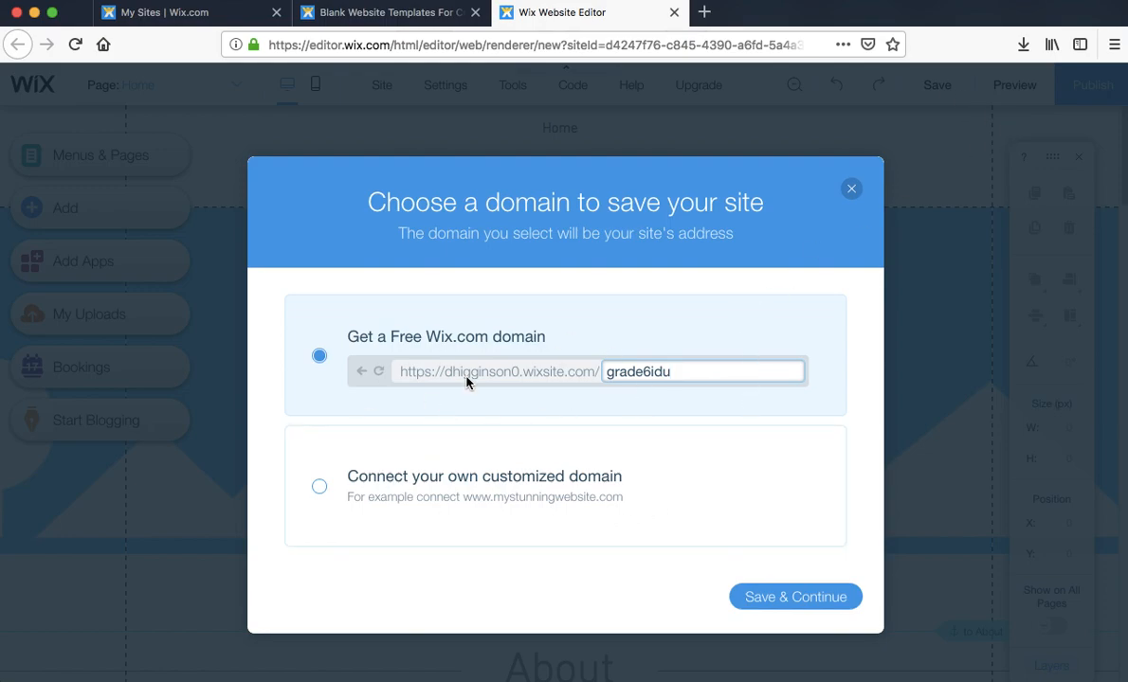
pyautogui.moveTo(474, 389)
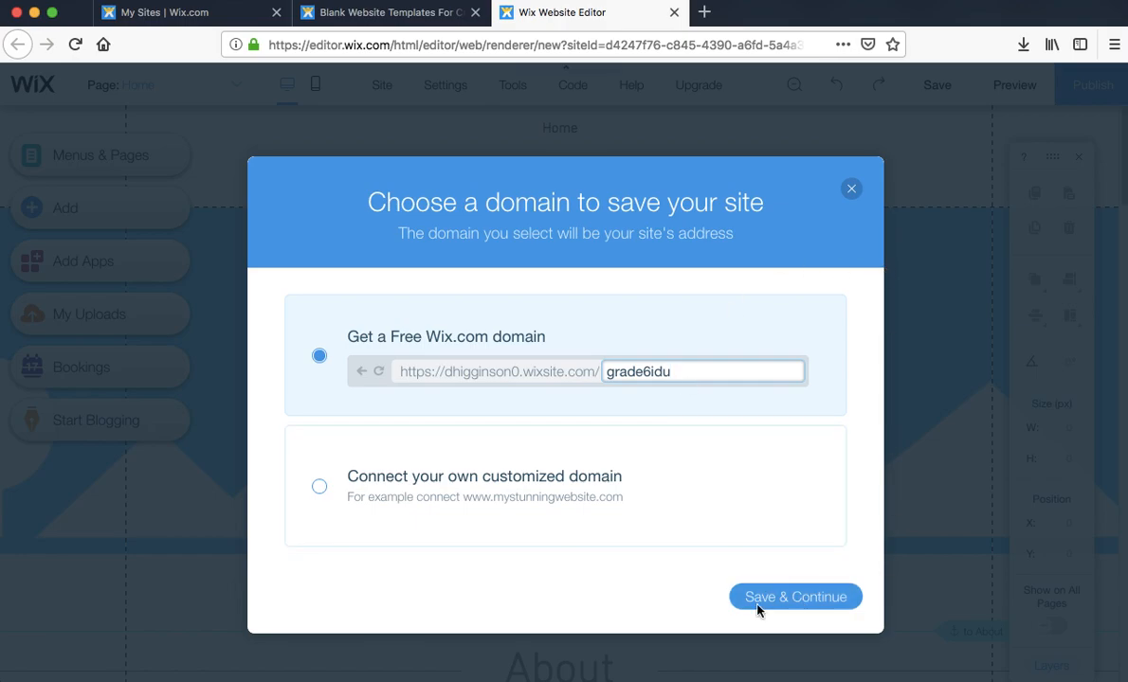
pyautogui.click(796, 596)
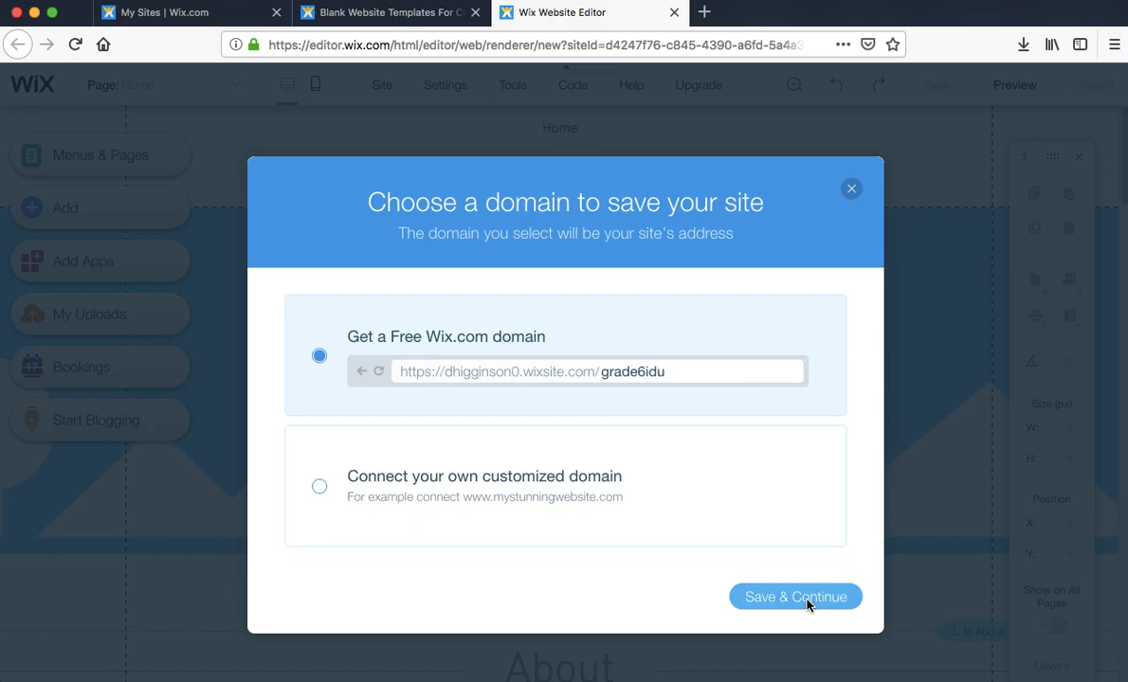
pyautogui.click(795, 596)
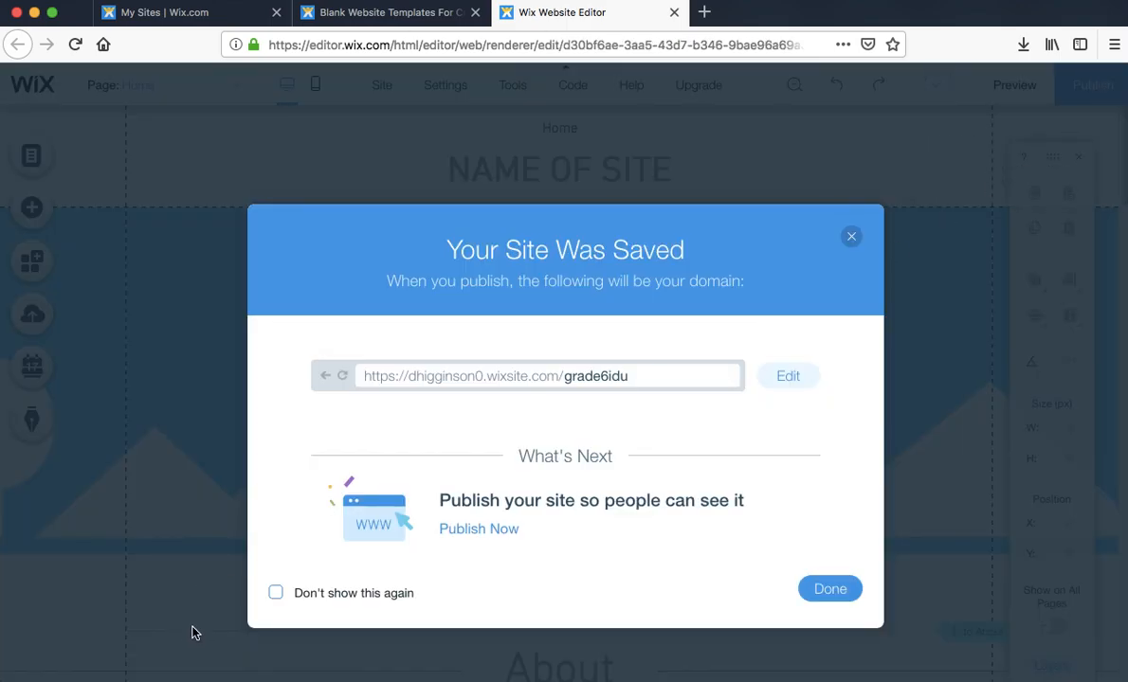
# Step: Dismiss the saved notice, publish the site, and close the congratulations dialog
pyautogui.click(275, 593)
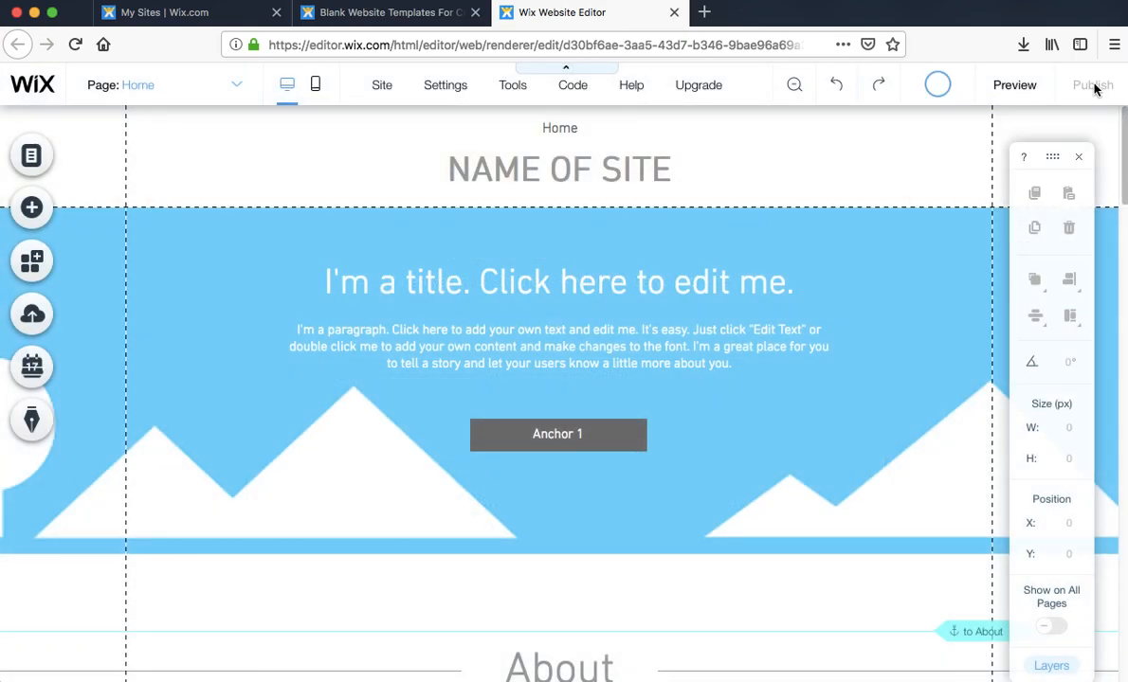
pyautogui.click(1091, 85)
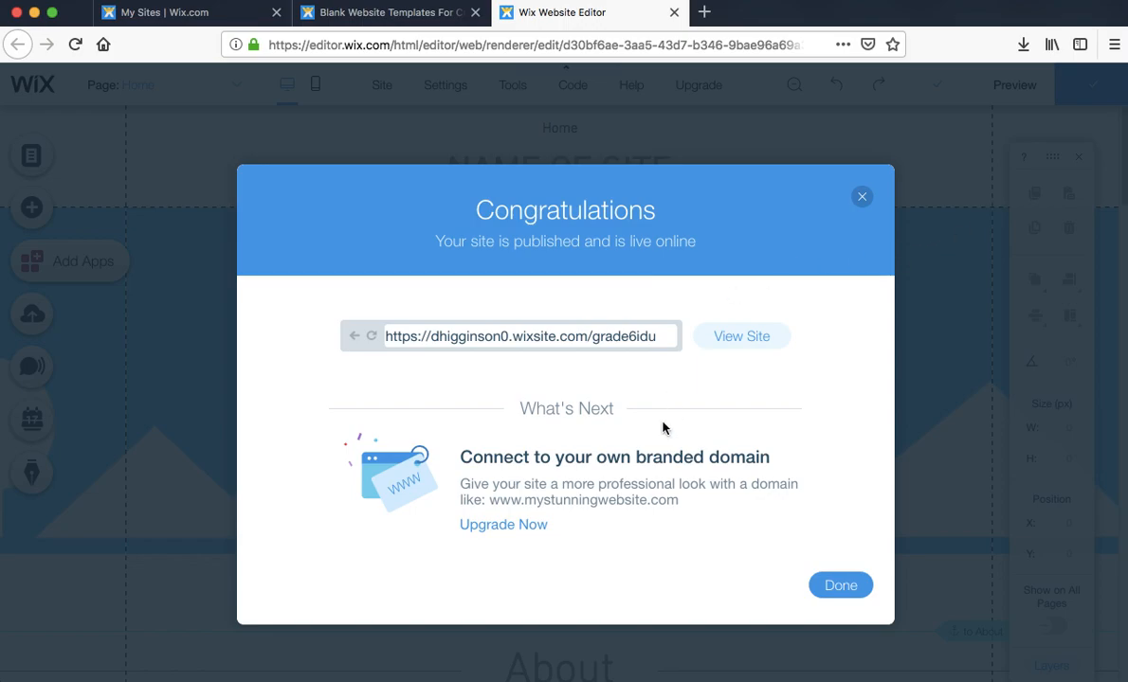
pyautogui.click(839, 585)
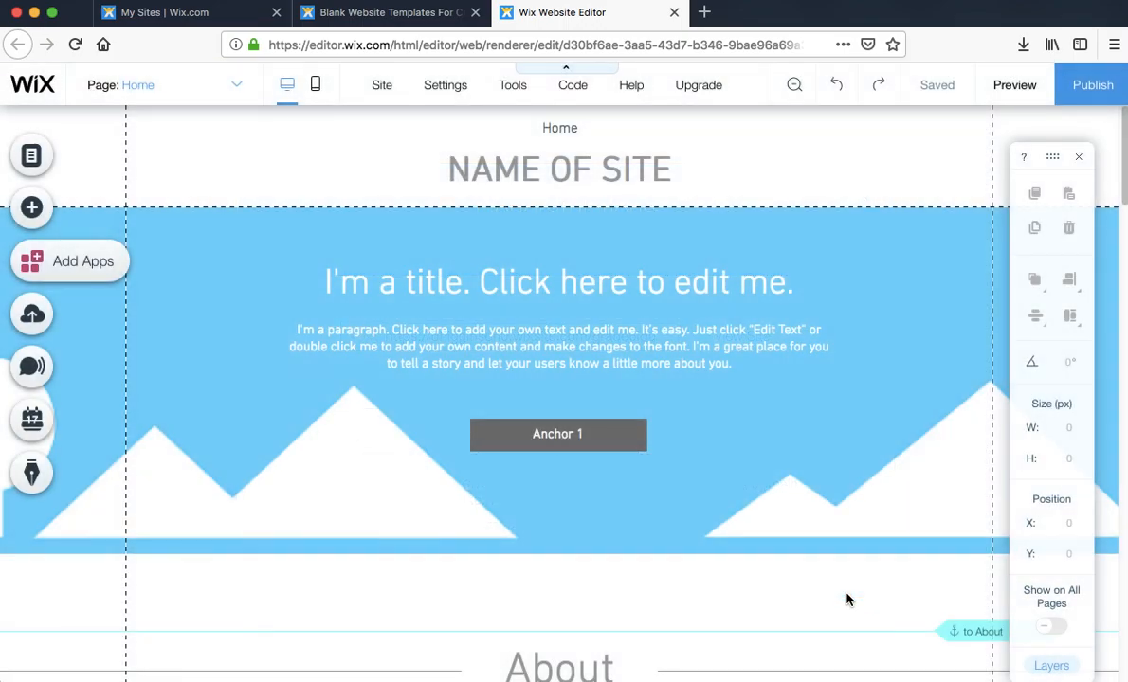
pyautogui.moveTo(1123, 185)
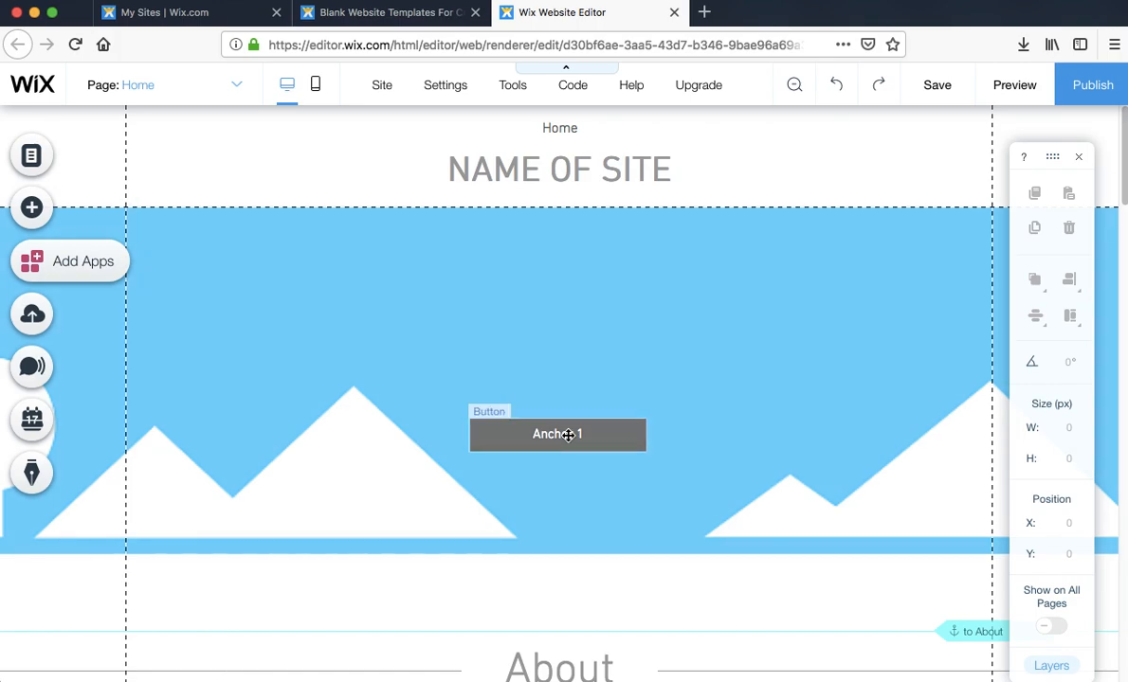
# Step: Delete the Anchor 1 button from the home page's blue hero strip
pyautogui.click(1067, 227)
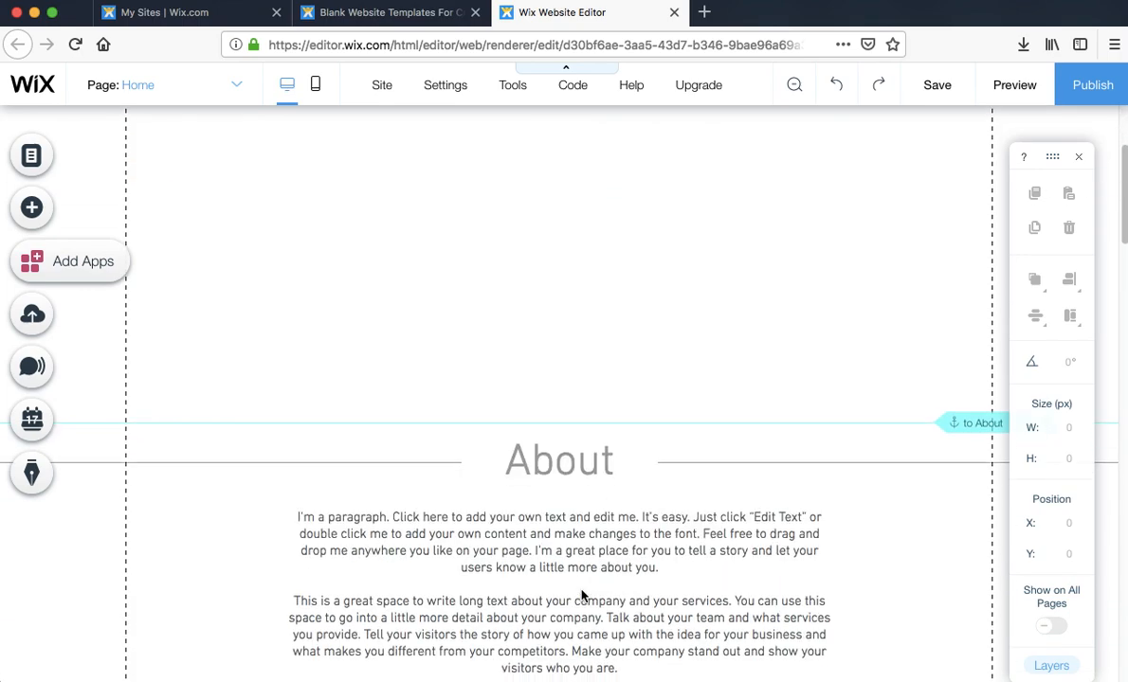
pyautogui.click(559, 460)
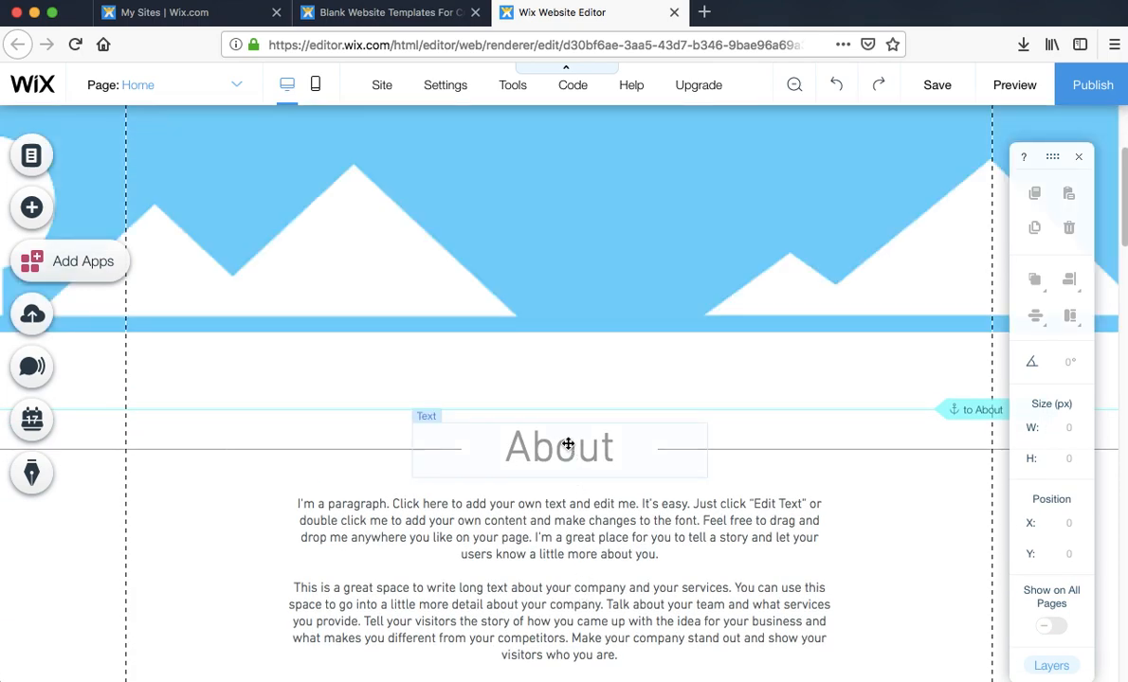
pyautogui.scroll(3)
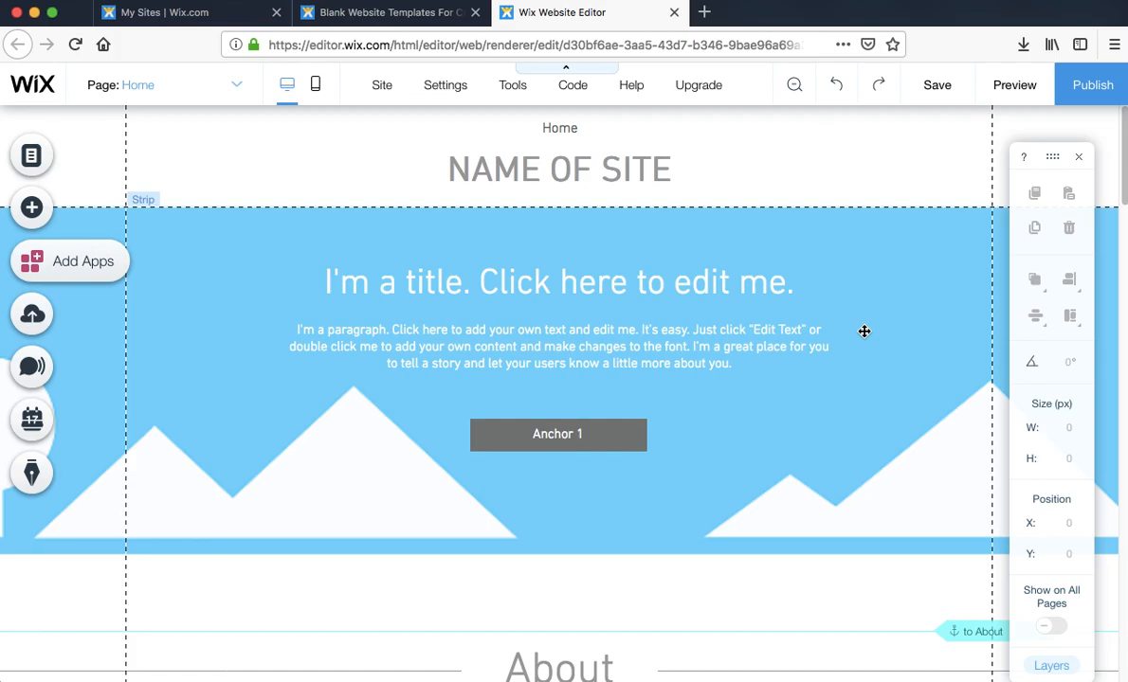
pyautogui.moveTo(648, 209)
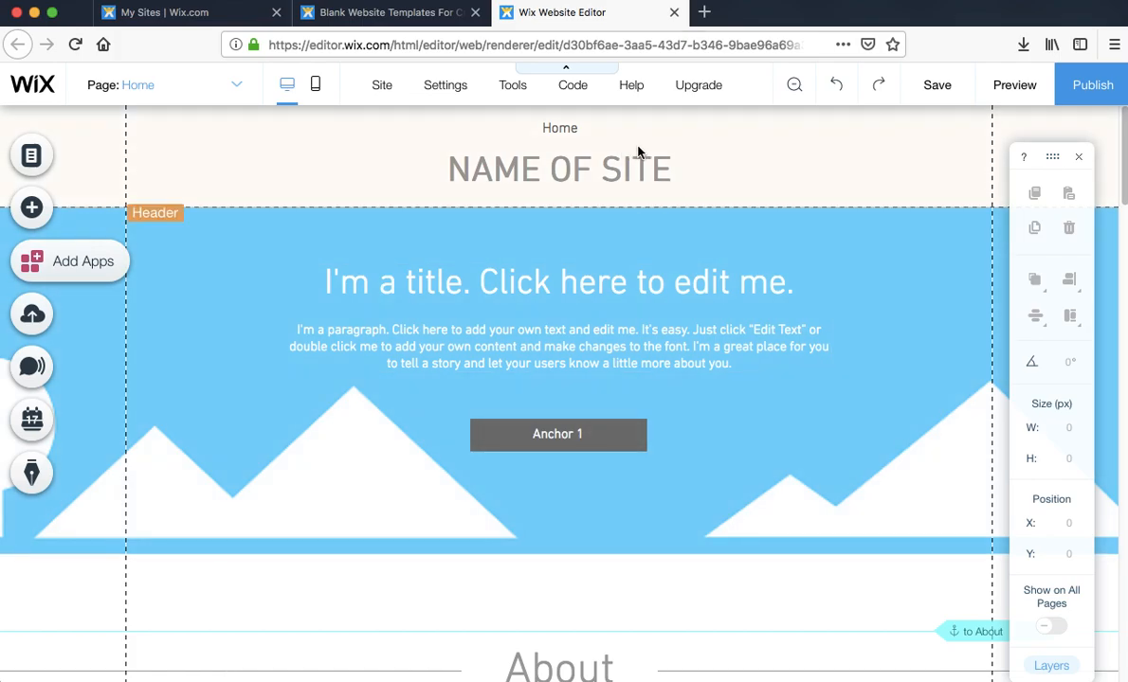
pyautogui.click(558, 282)
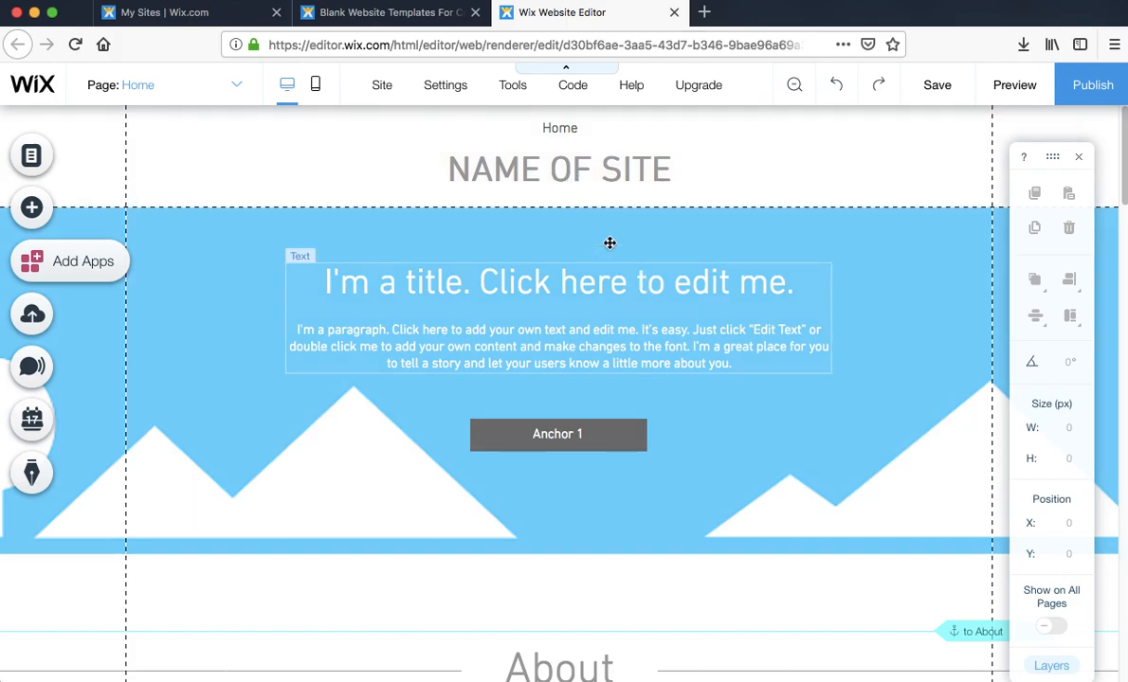
pyautogui.click(557, 434)
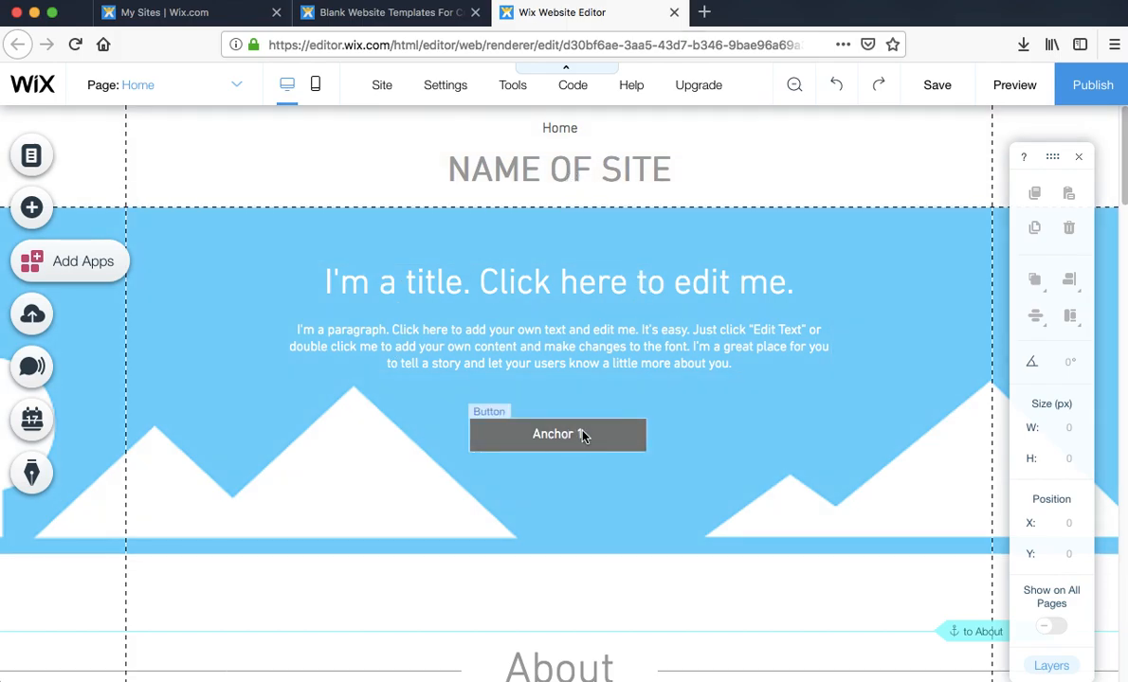
pyautogui.scroll(-3)
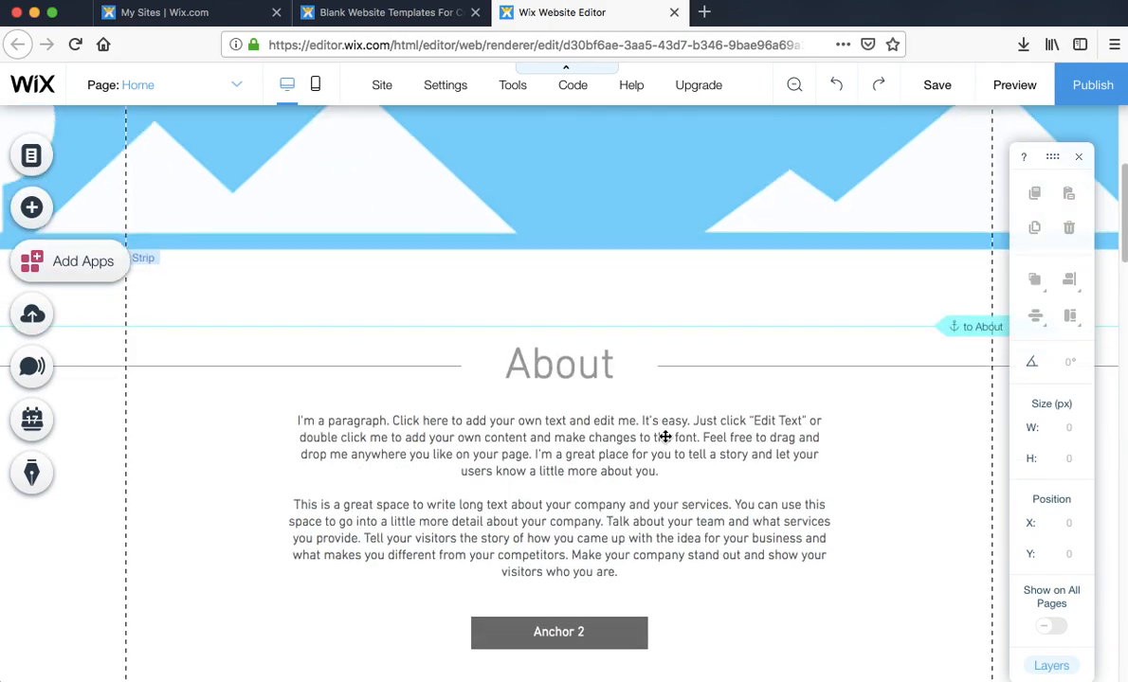
pyautogui.scroll(-3)
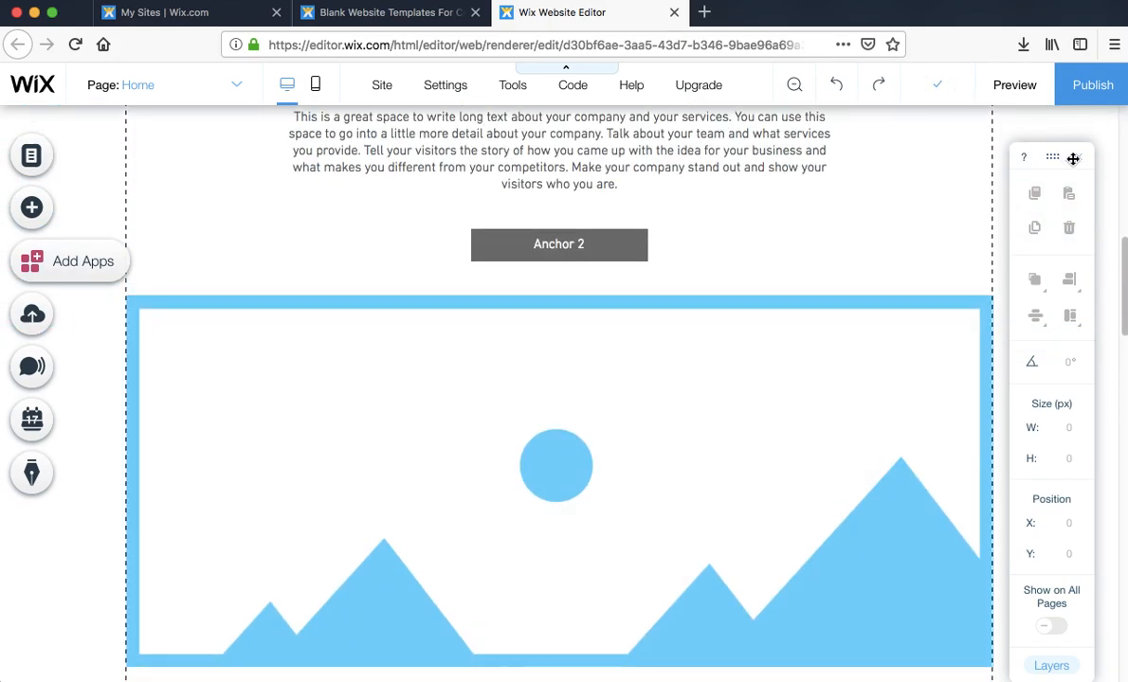
pyautogui.click(1069, 227)
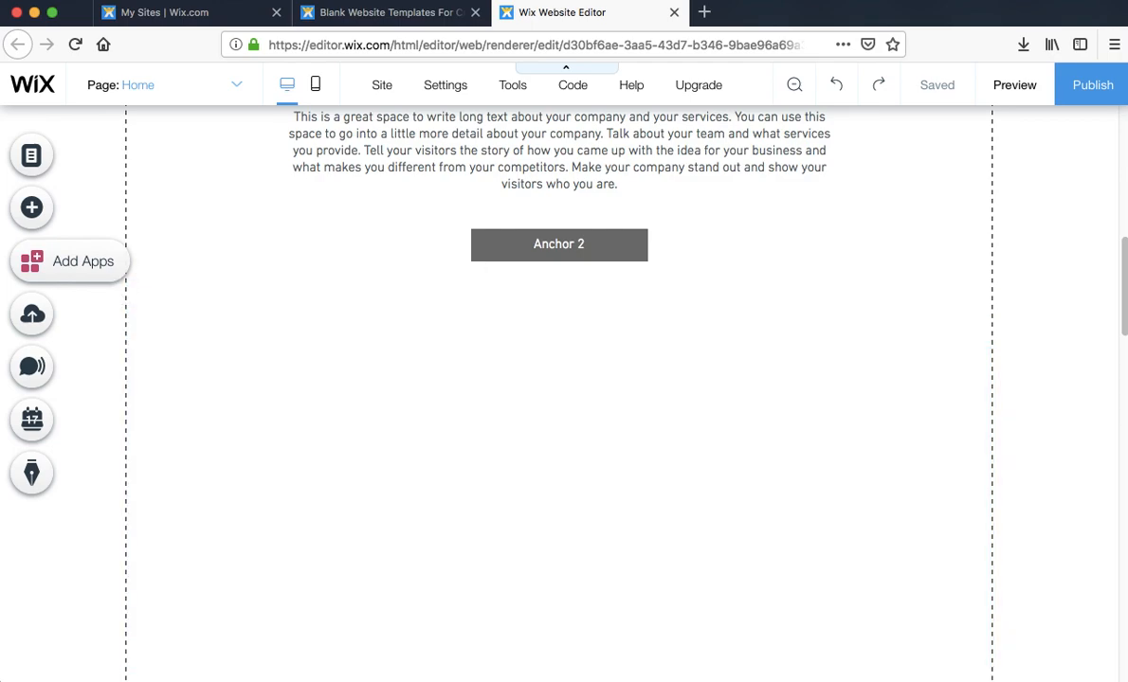
pyautogui.scroll(-3)
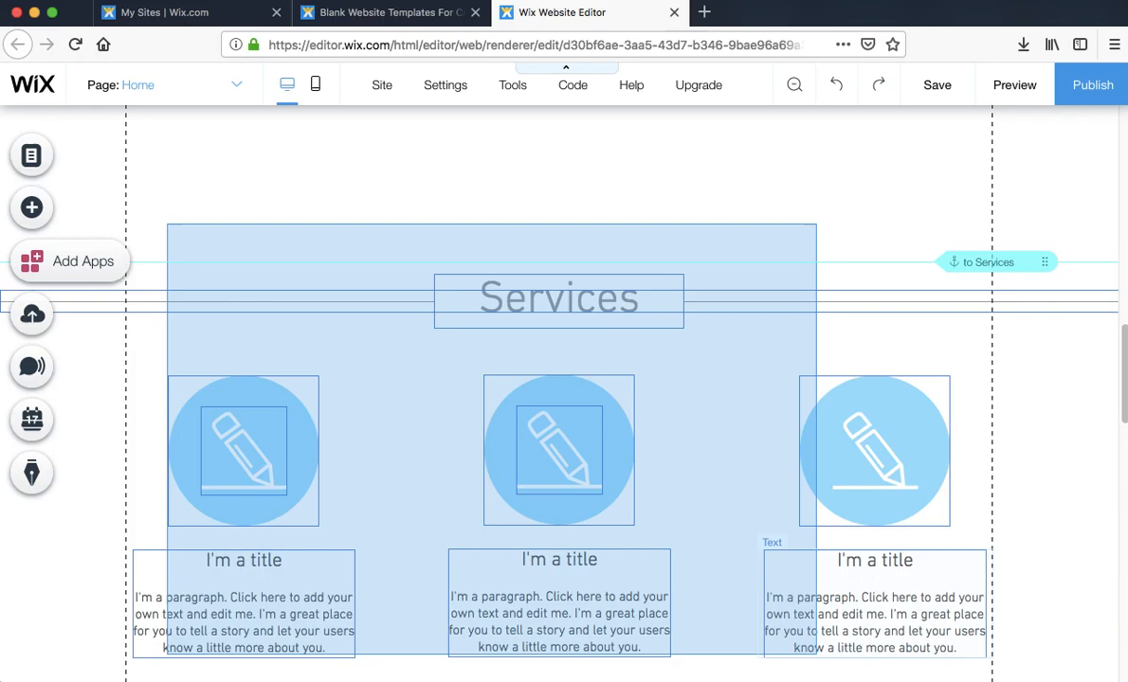
pyautogui.scroll(-3)
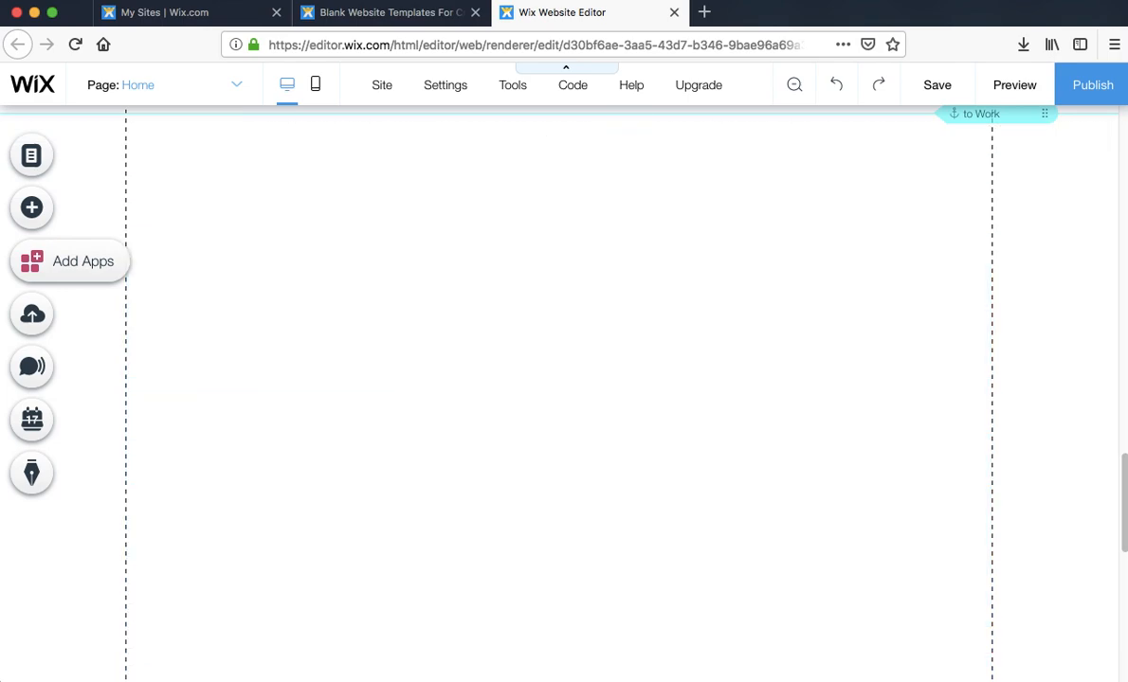
pyautogui.scroll(-3)
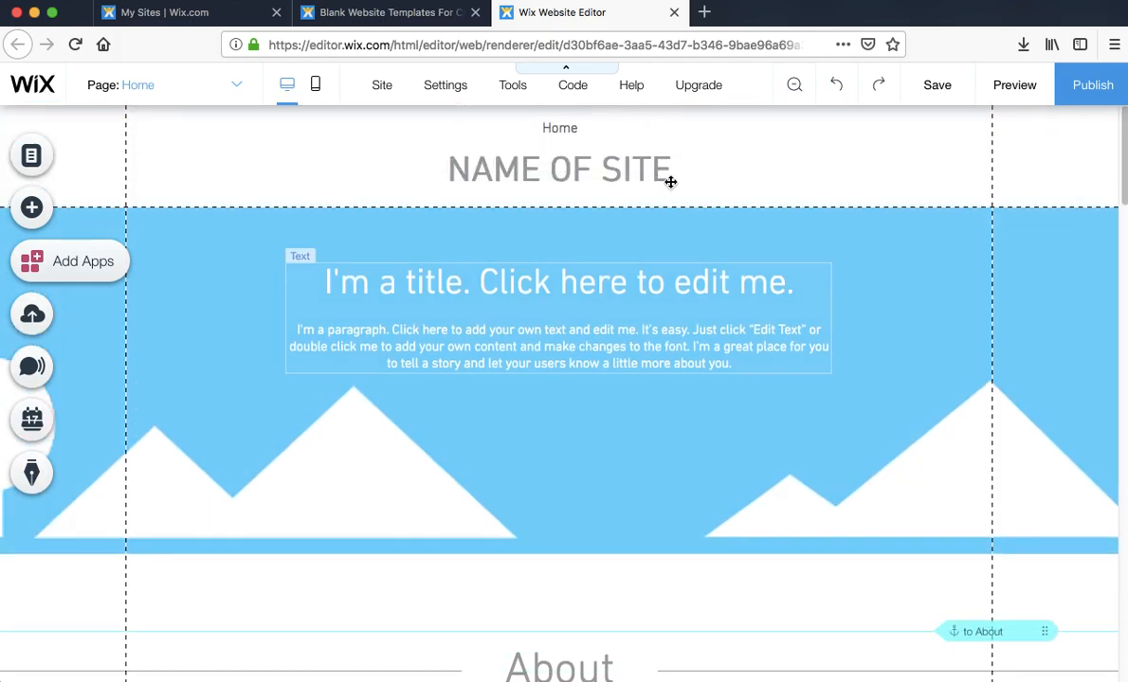
# Step: Select the header navigation menu and open Manage Menu to show the Home page
pyautogui.scroll(-3)
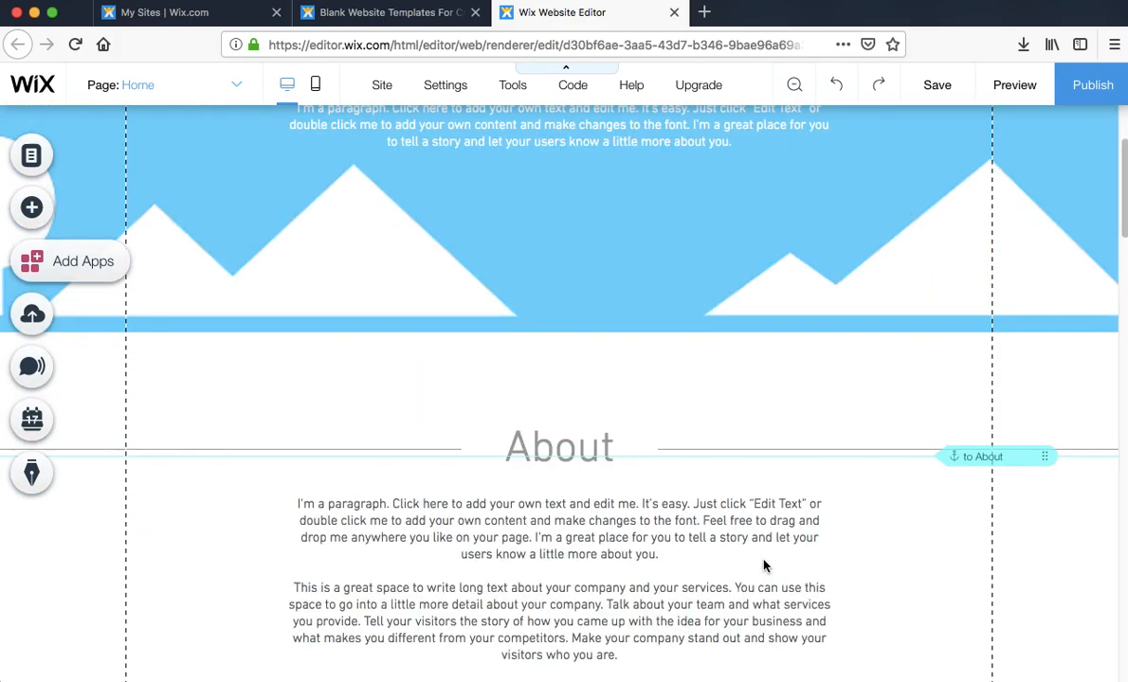
pyautogui.scroll(-3)
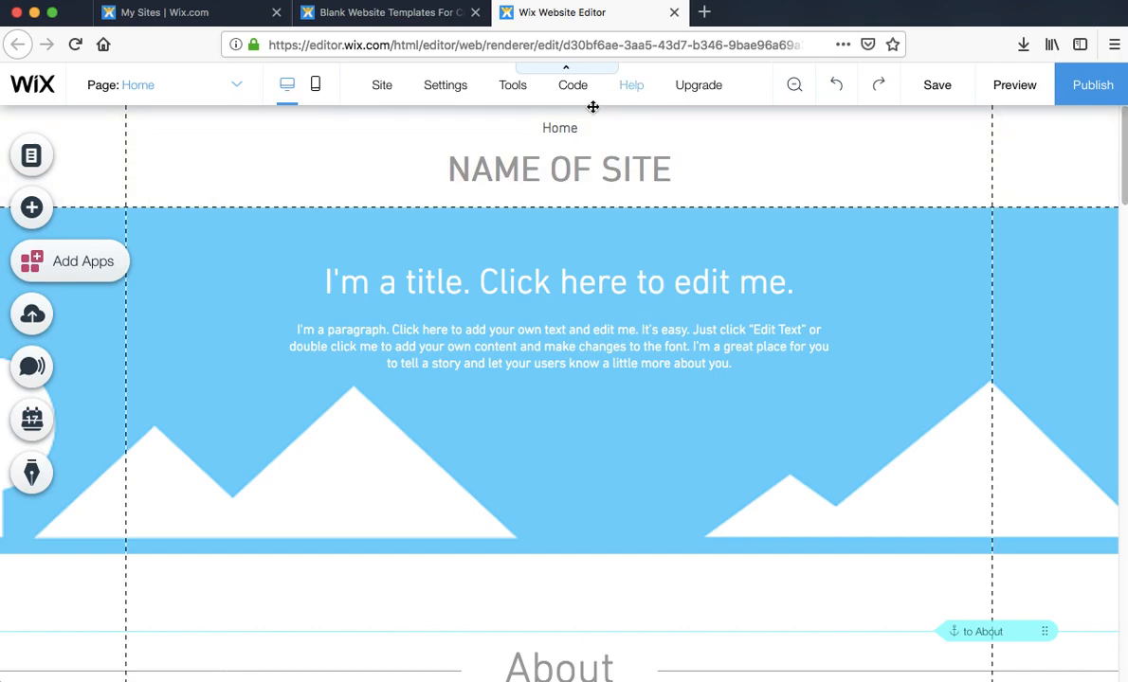
pyautogui.click(559, 128)
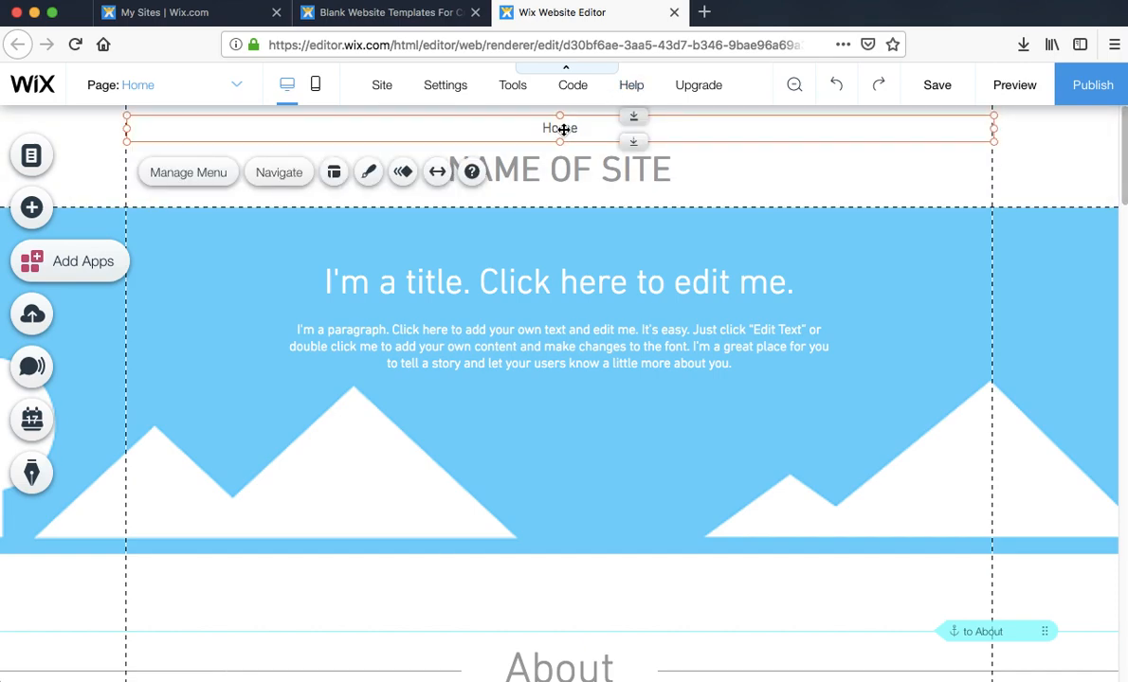
pyautogui.click(188, 172)
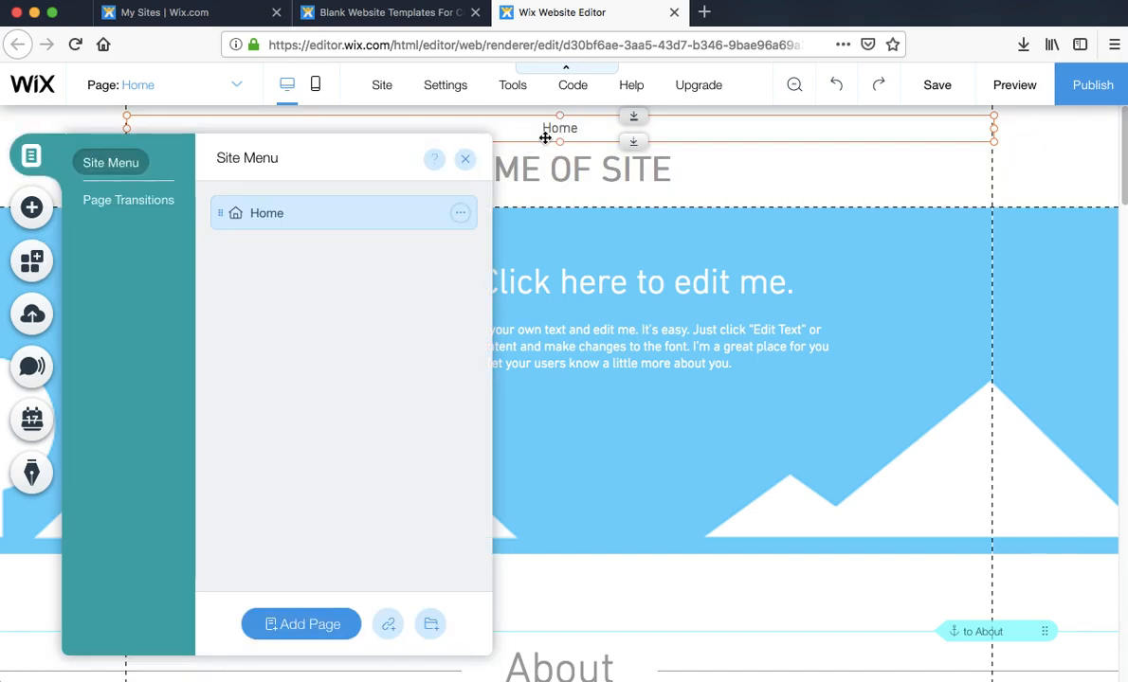
# Step: Rename the Home page to 'SCIS' in the Site Menu panel
pyautogui.click(460, 213)
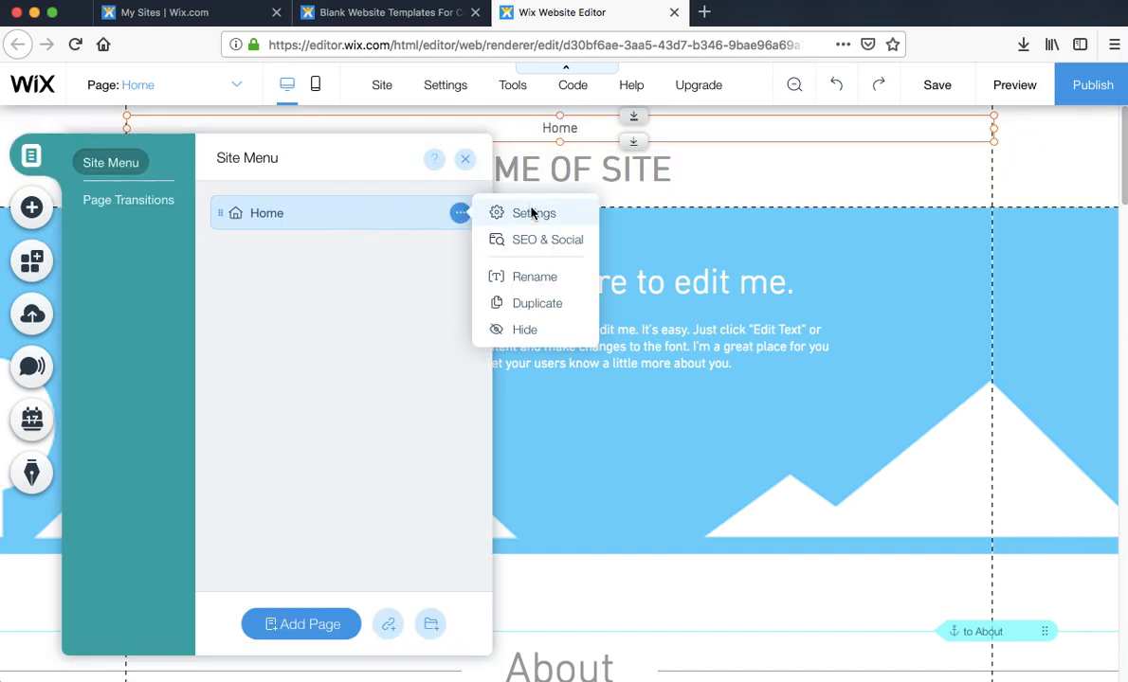
pyautogui.click(535, 277)
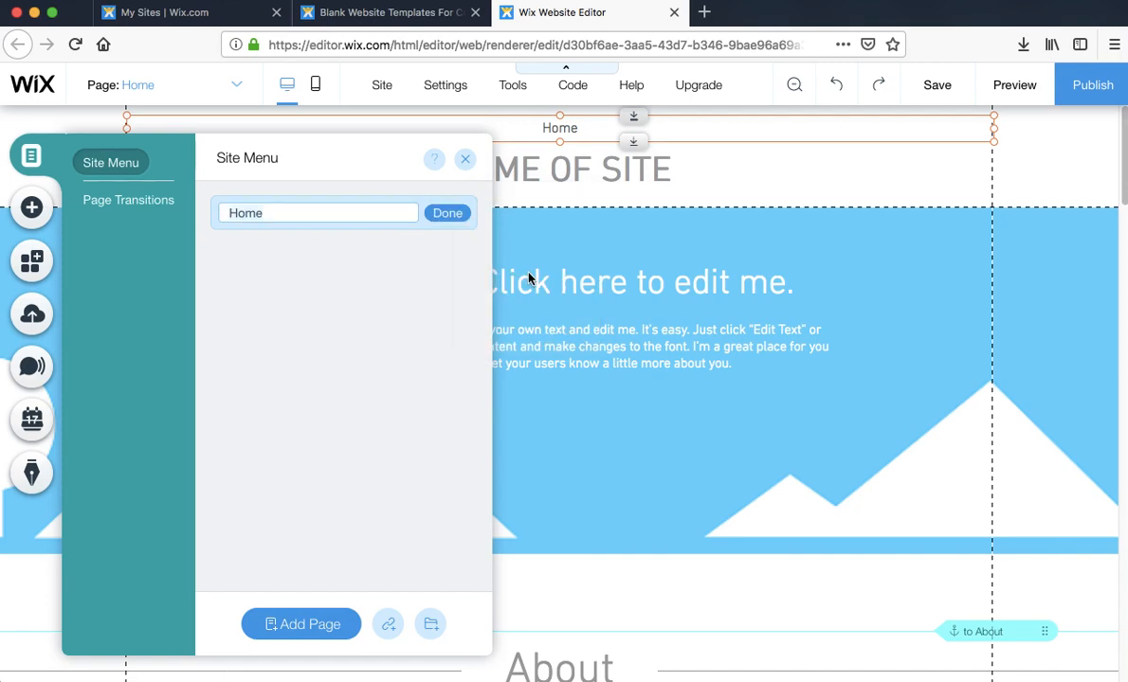
pyautogui.write('SCIS')
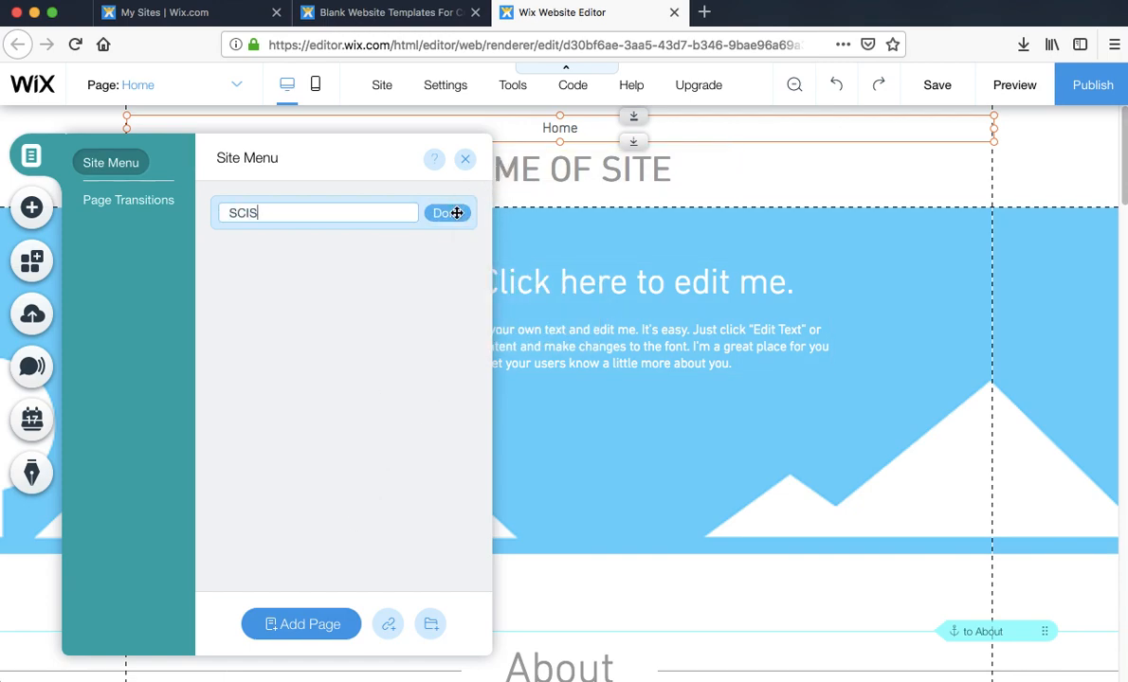
pyautogui.click(447, 212)
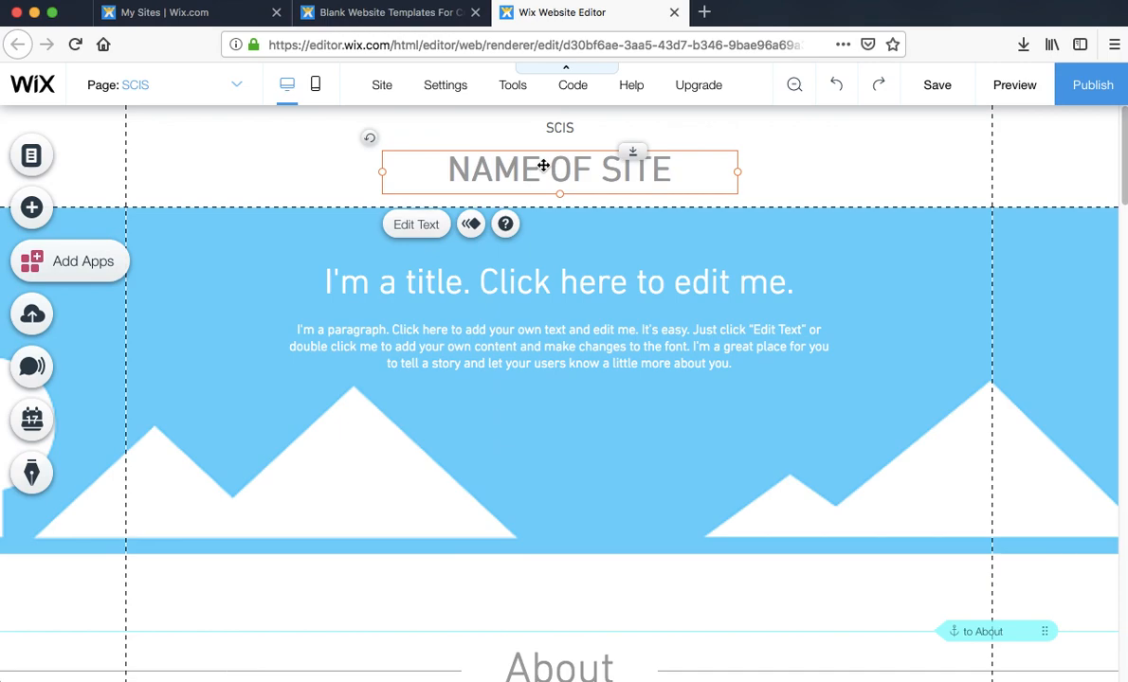
# Step: Replace the NAME OF SITE header text with 'Grade 6 IDU - ?????'
pyautogui.click(416, 224)
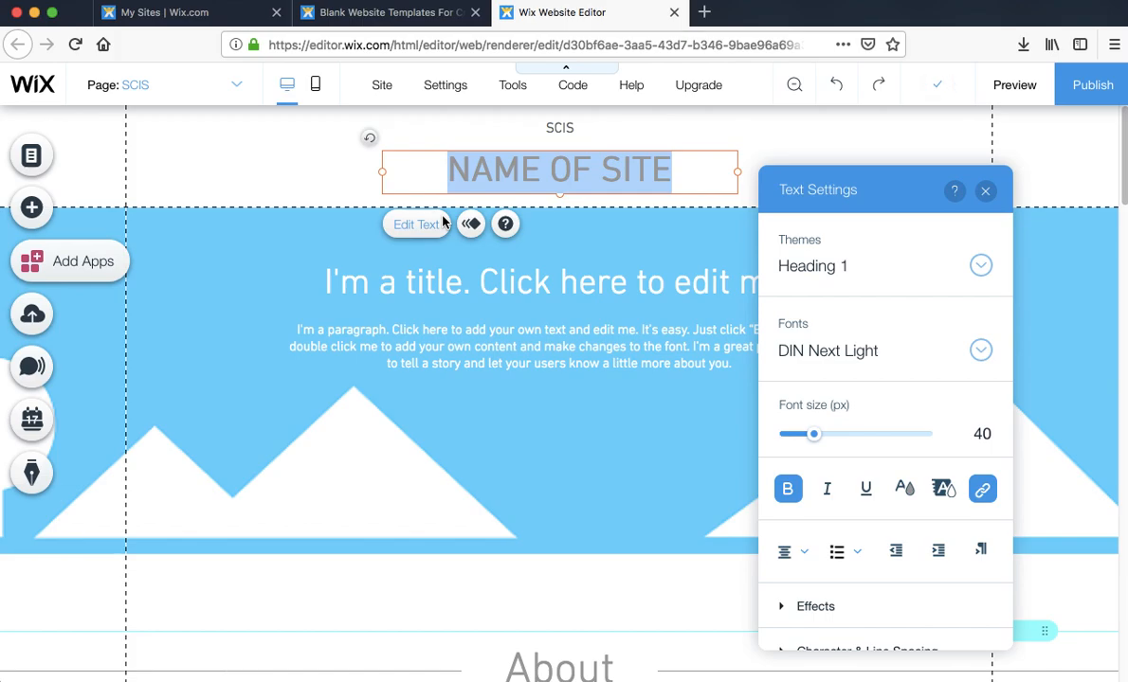
pyautogui.write('G')
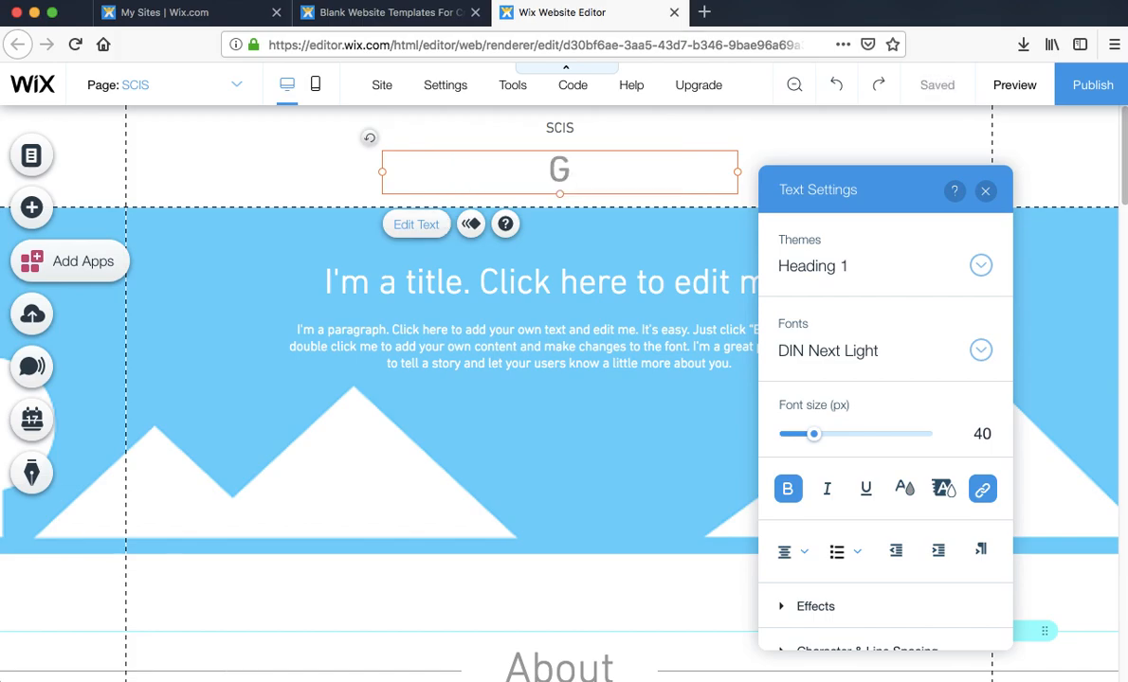
pyautogui.write('Grade 6 IDU -')
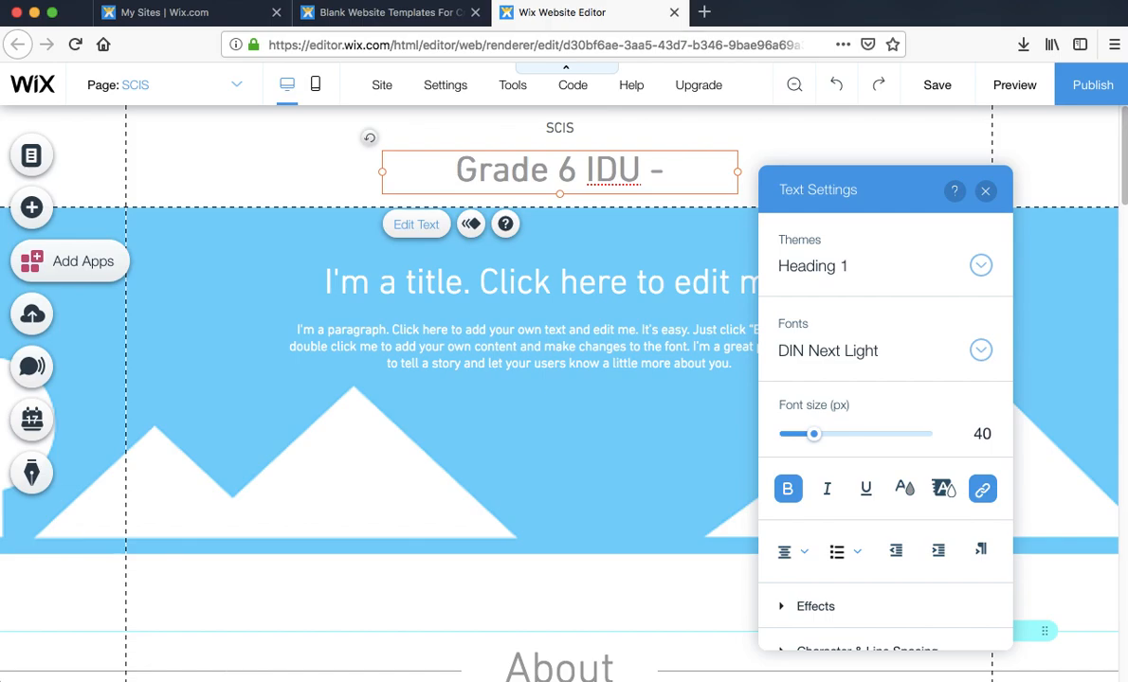
pyautogui.write('/')
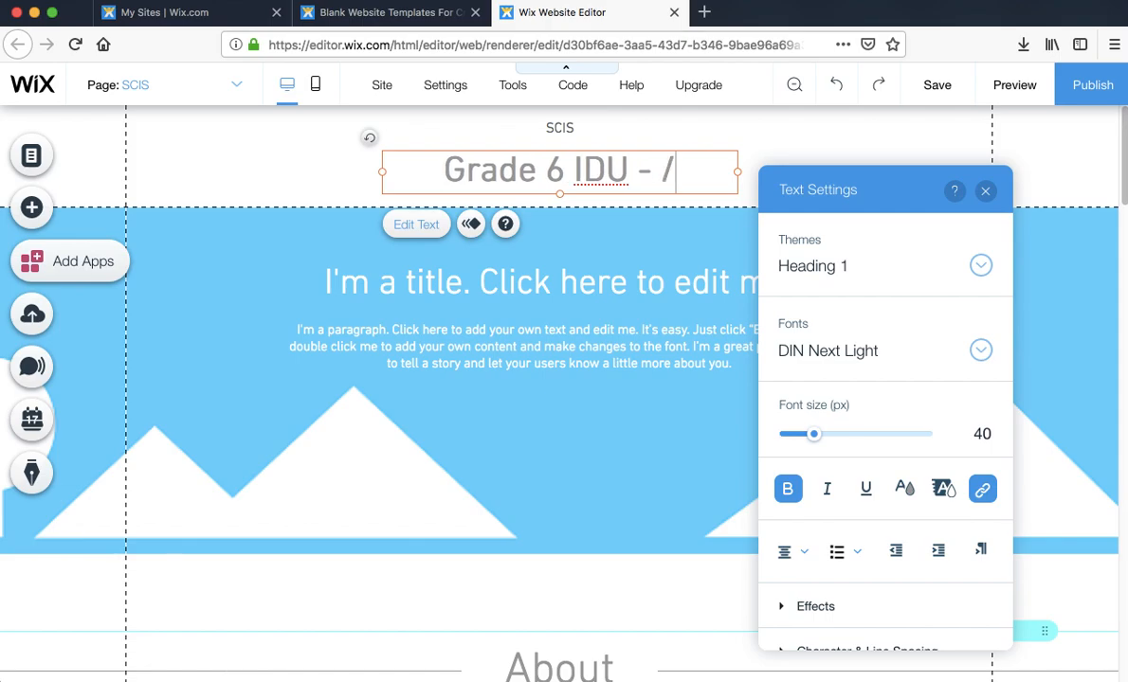
pyautogui.write('/')
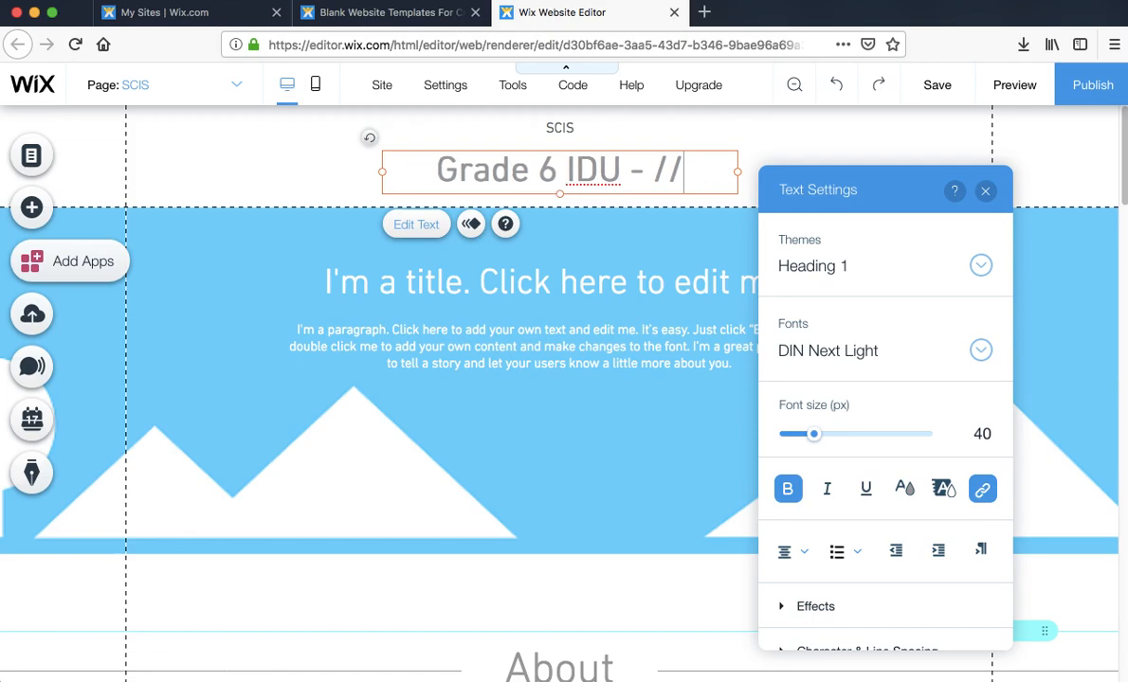
pyautogui.write('?????')
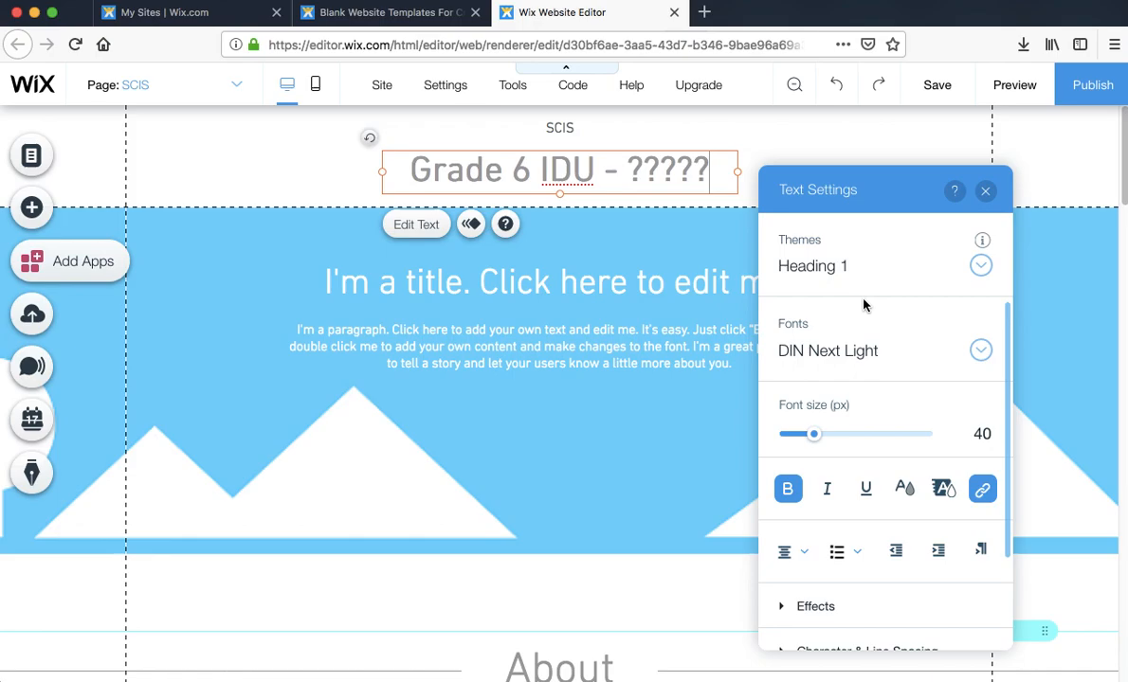
pyautogui.moveTo(951, 346)
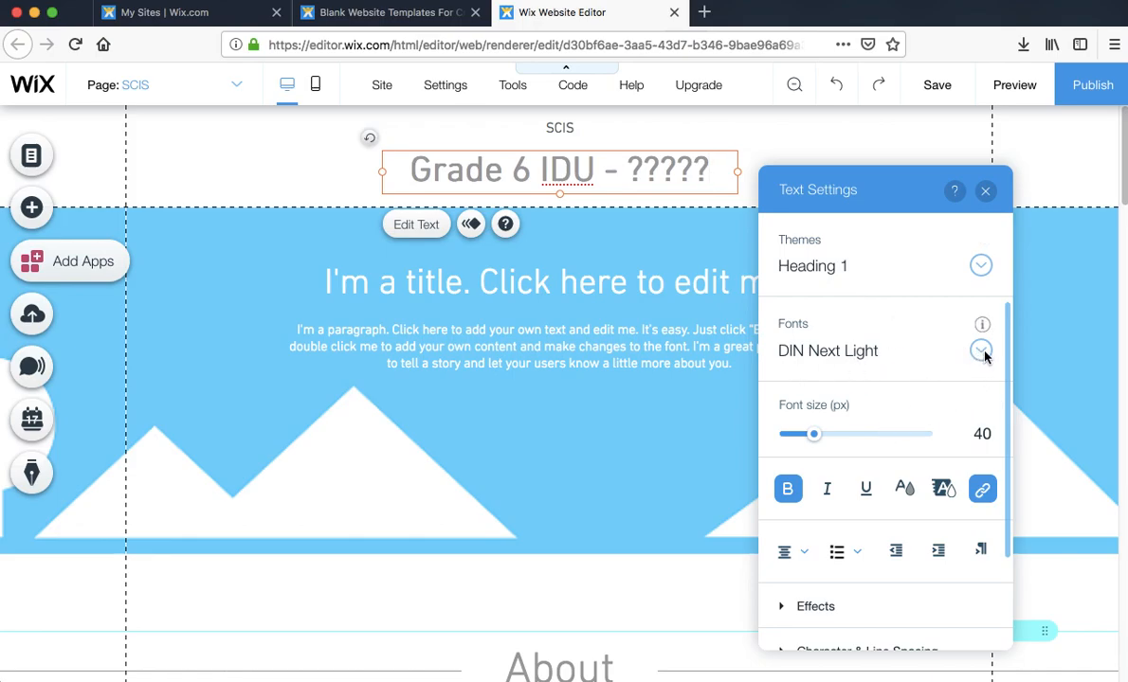
pyautogui.moveTo(1008, 253)
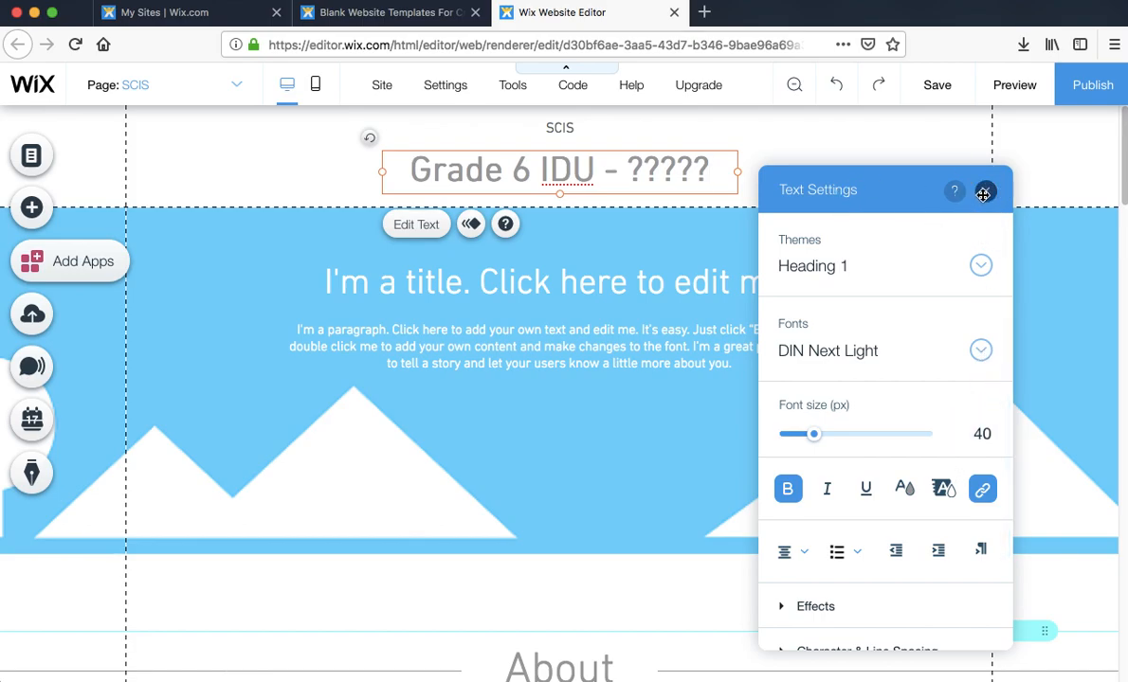
pyautogui.click(983, 192)
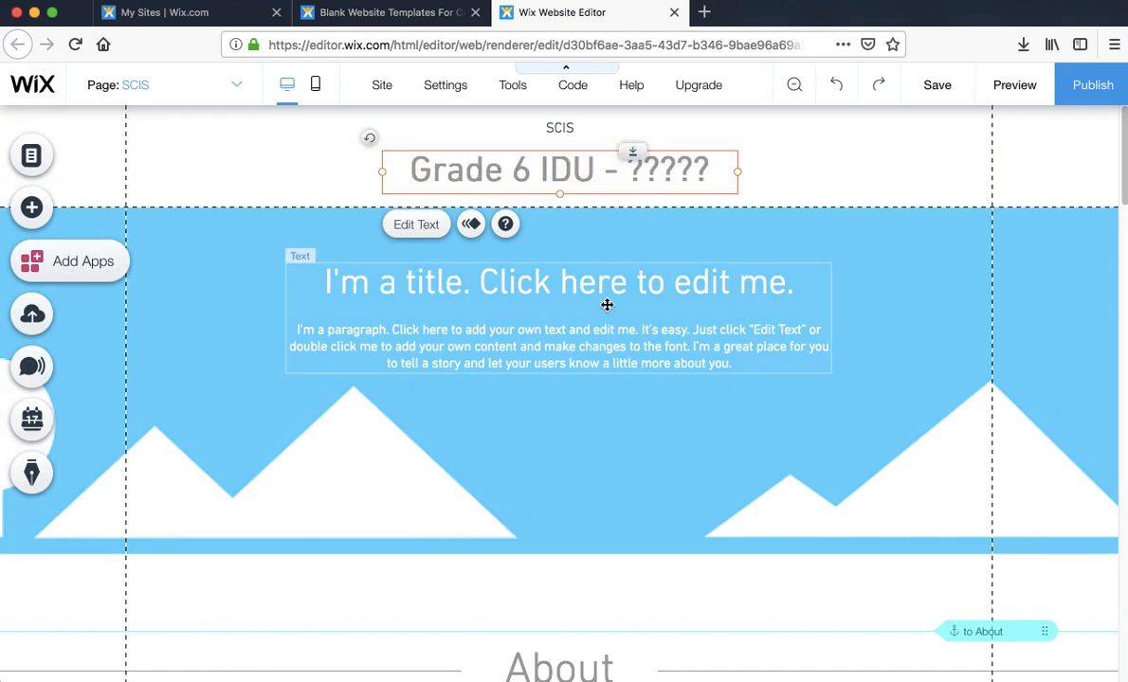
pyautogui.moveTo(647, 292)
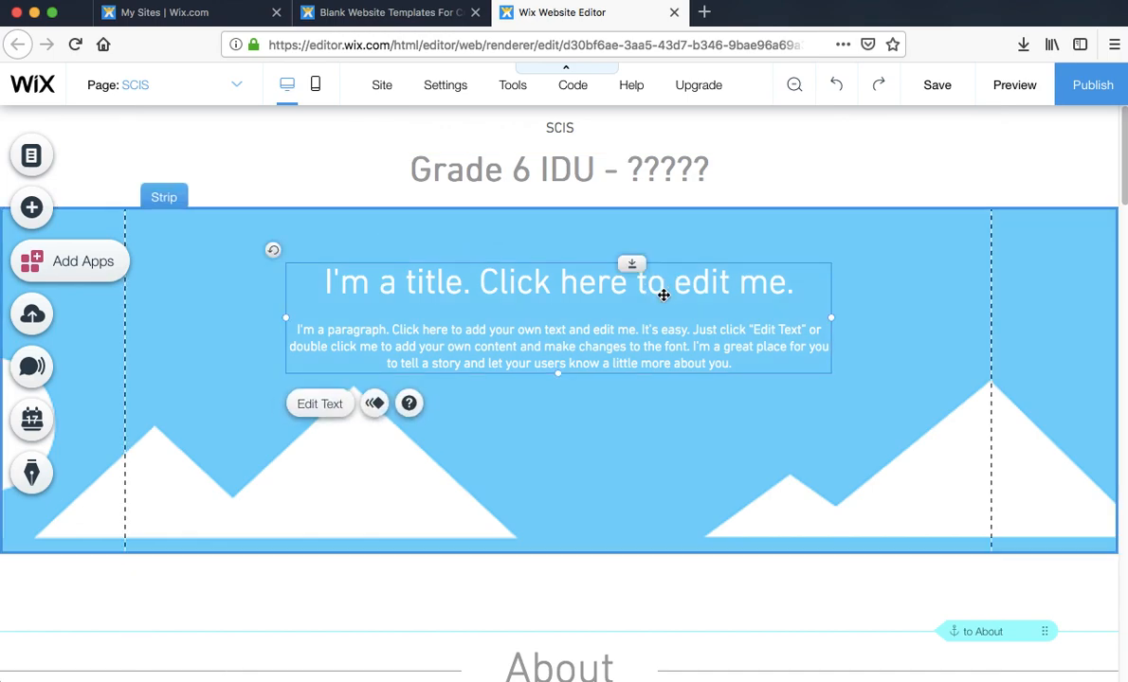
pyautogui.moveTo(772, 284)
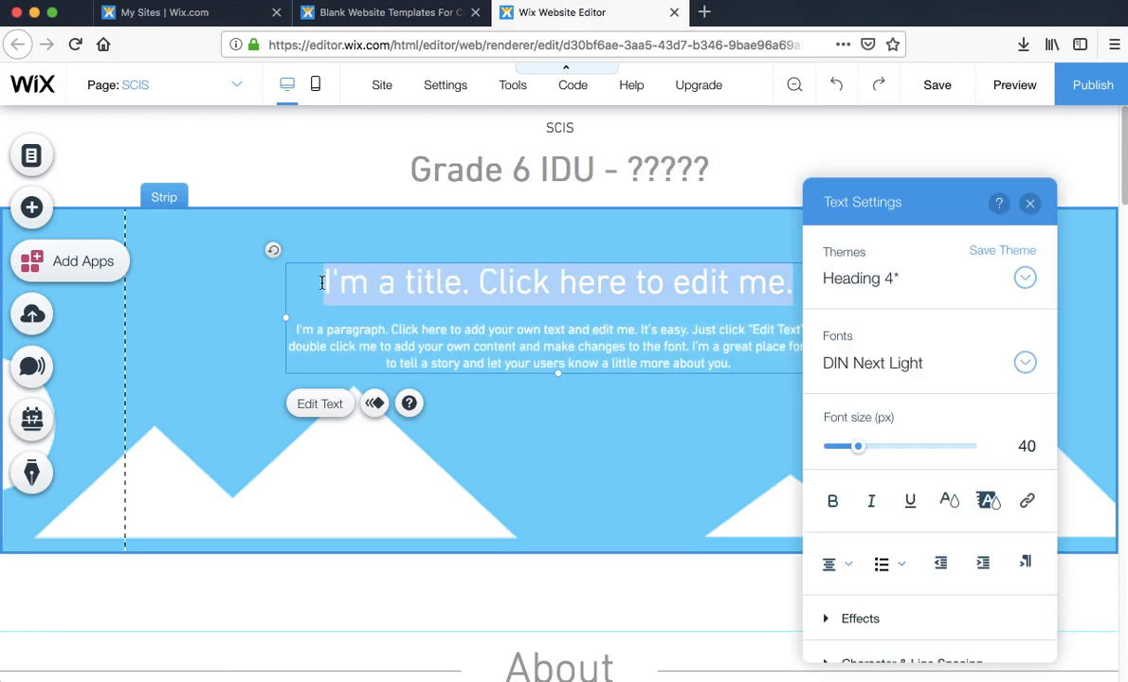
# Step: Retype the hero heading as 'About Me' and scroll down the page
pyautogui.write('A')
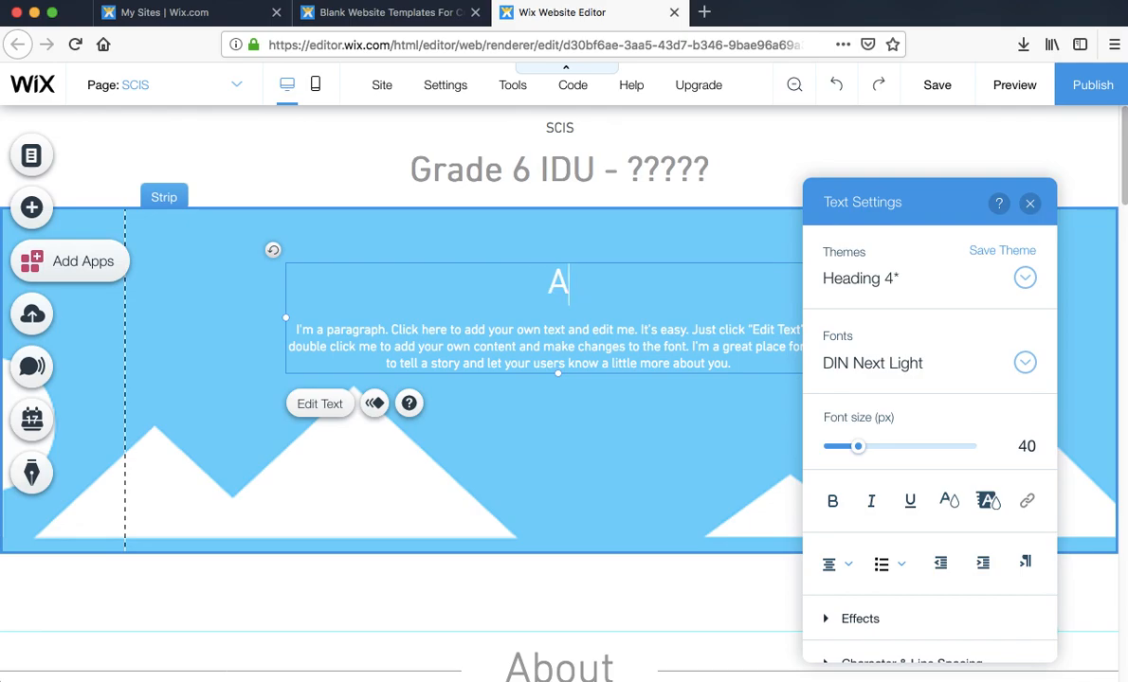
pyautogui.write('bout Me')
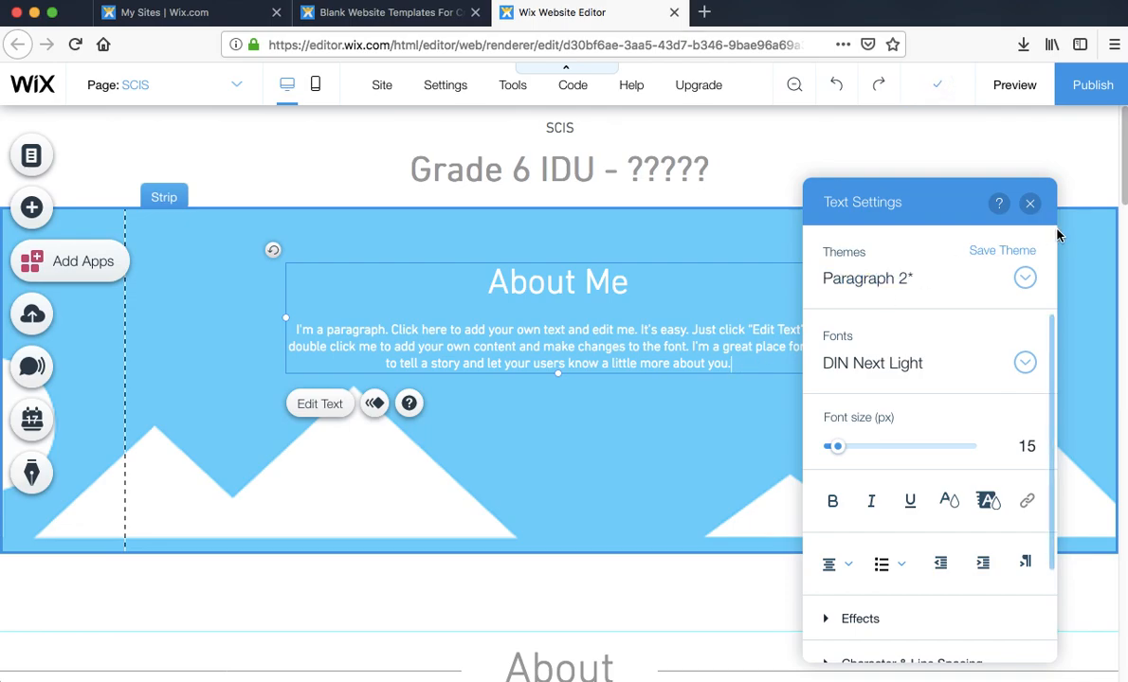
pyautogui.scroll(-3)
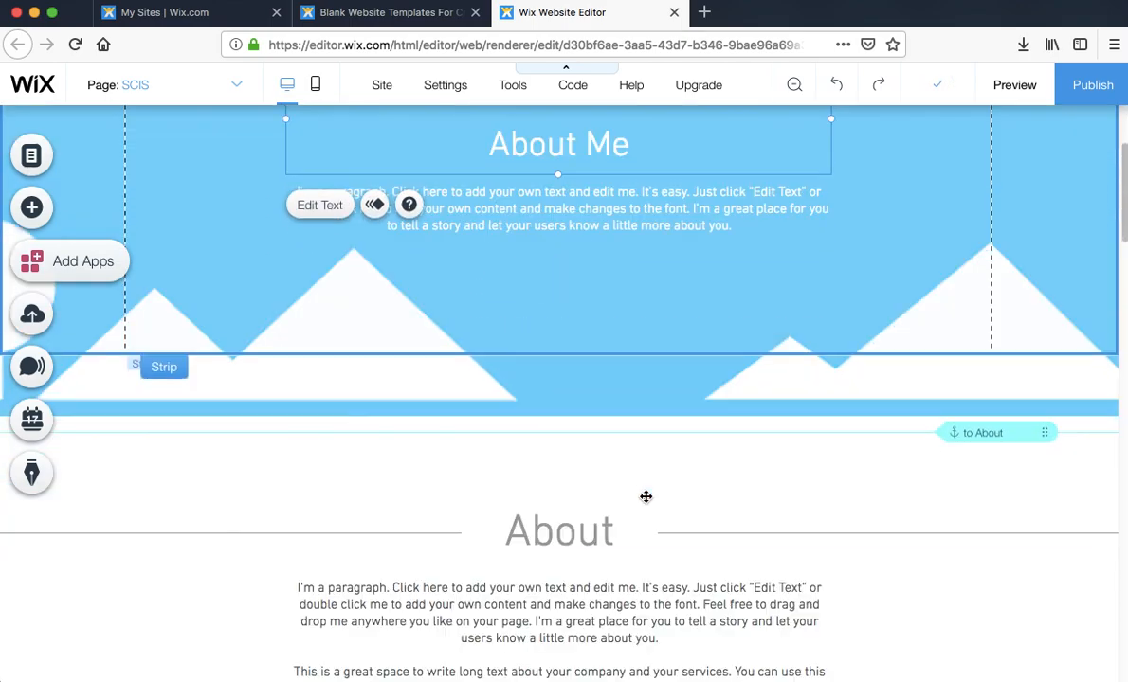
pyautogui.scroll(-3)
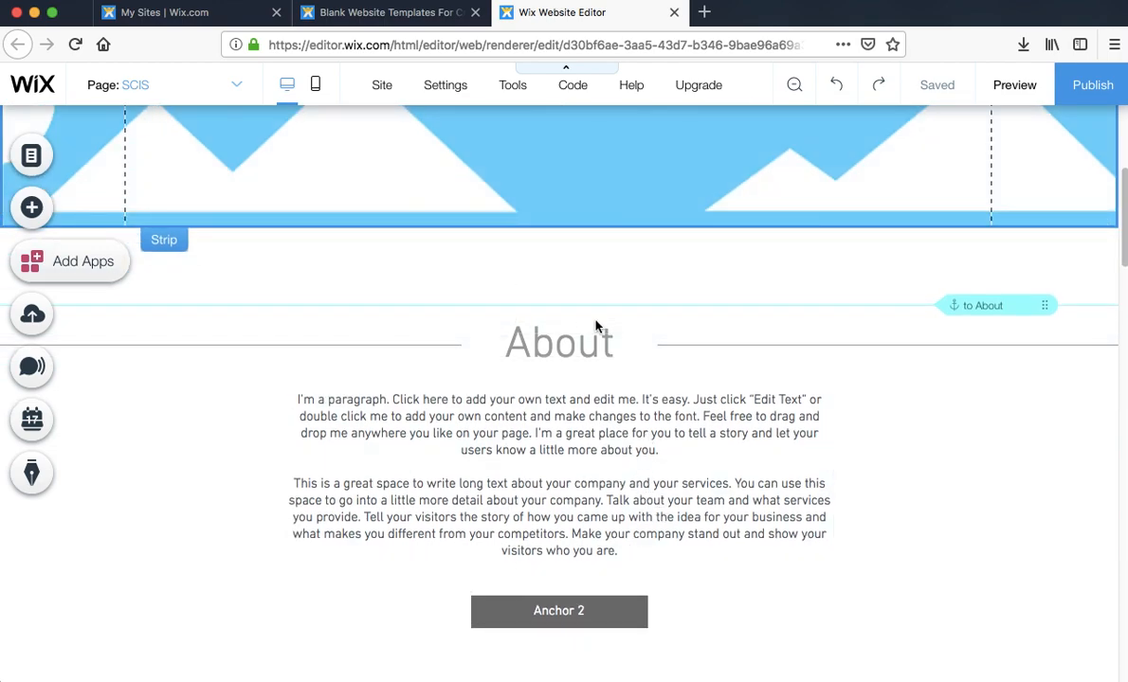
pyautogui.moveTo(679, 277)
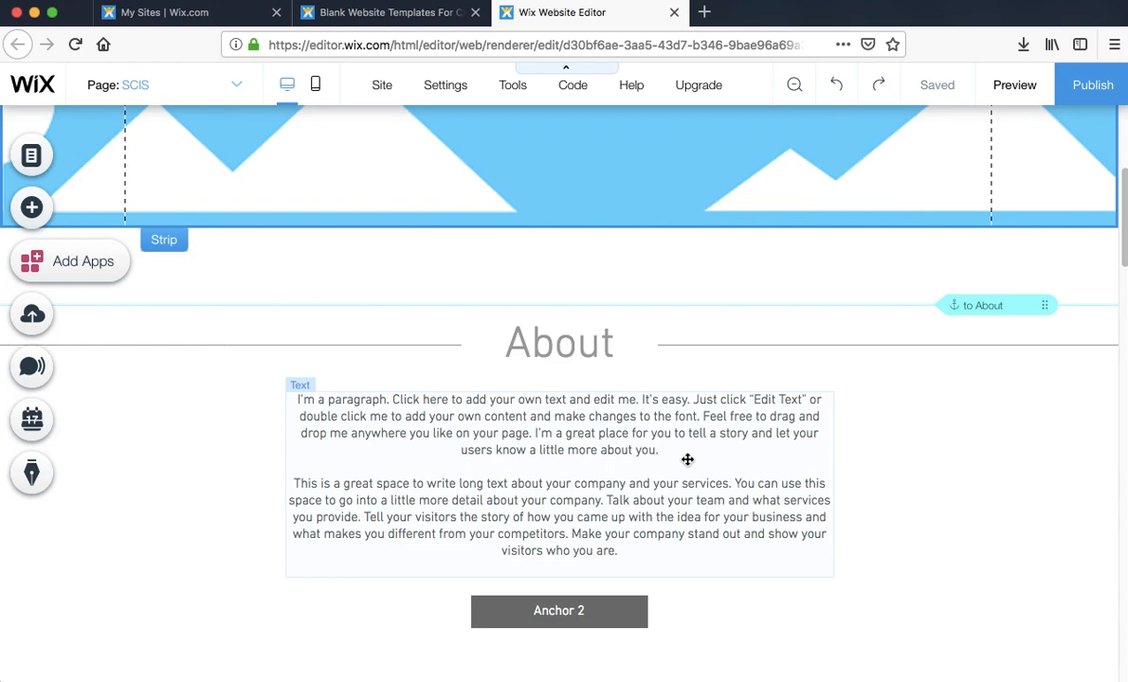
pyautogui.moveTo(591, 562)
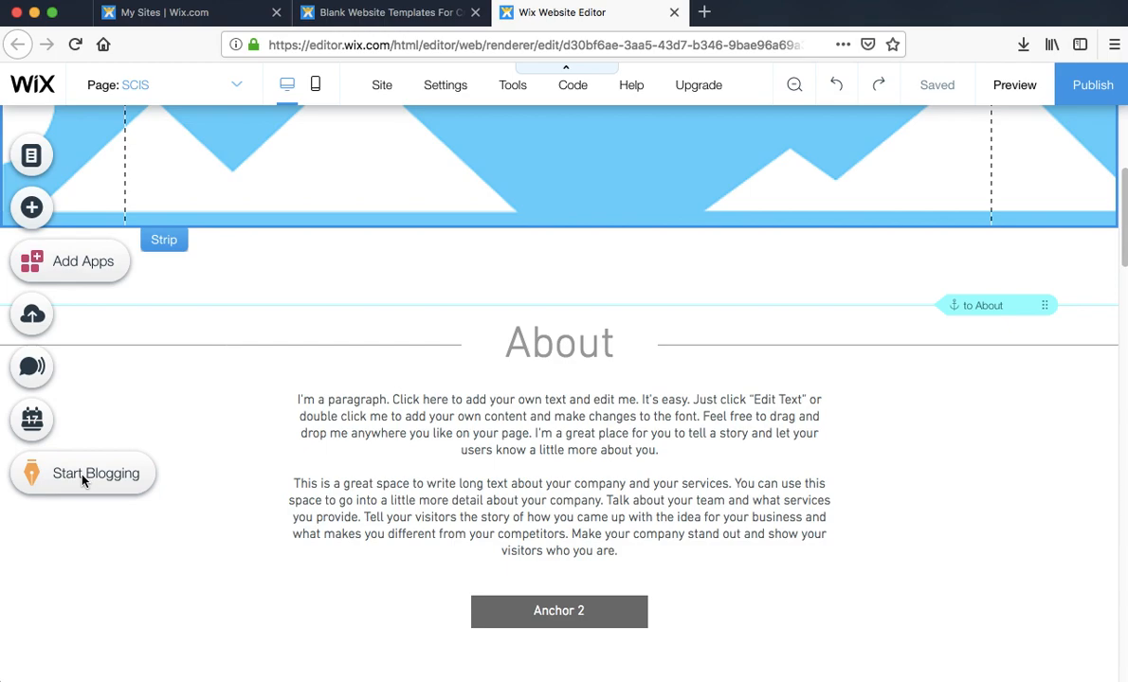
pyautogui.moveTo(159, 470)
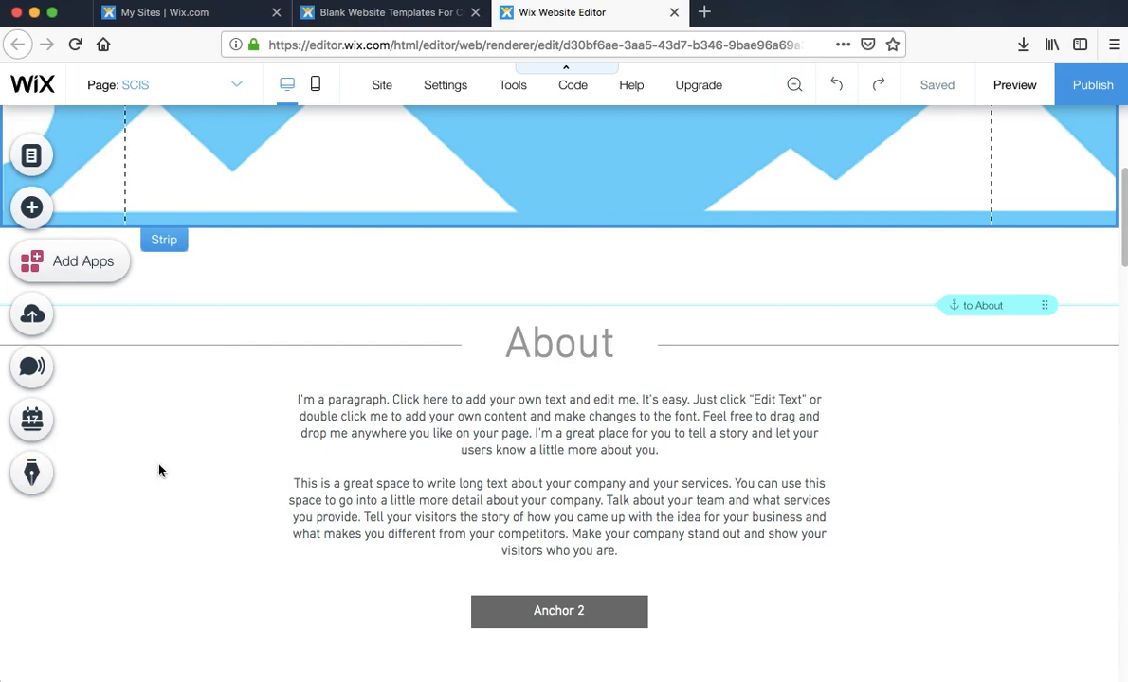